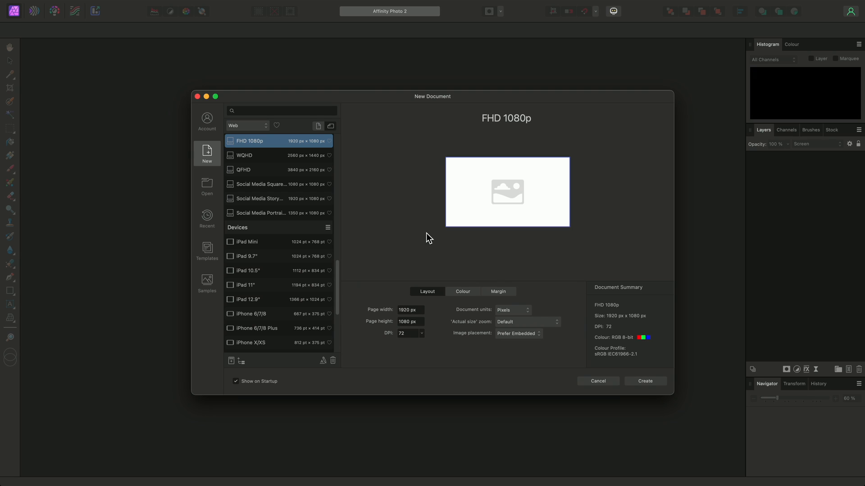
mouse_move(211, 124)
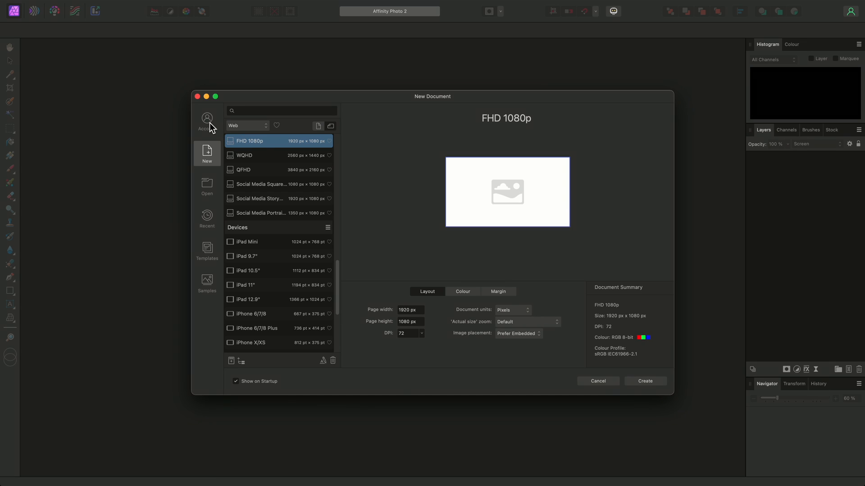
- Tour the welcome dialog's Account, Recent, Templates and Samples sections, ending back on Recent
left_click(207, 119)
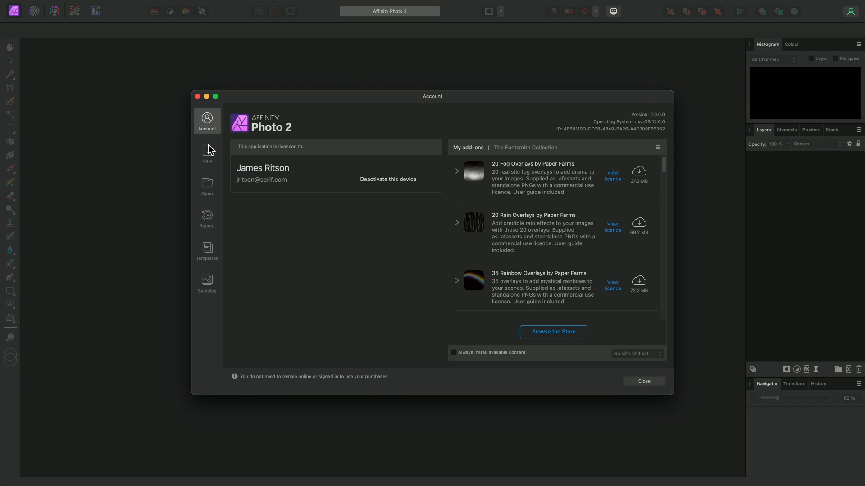
mouse_move(207, 186)
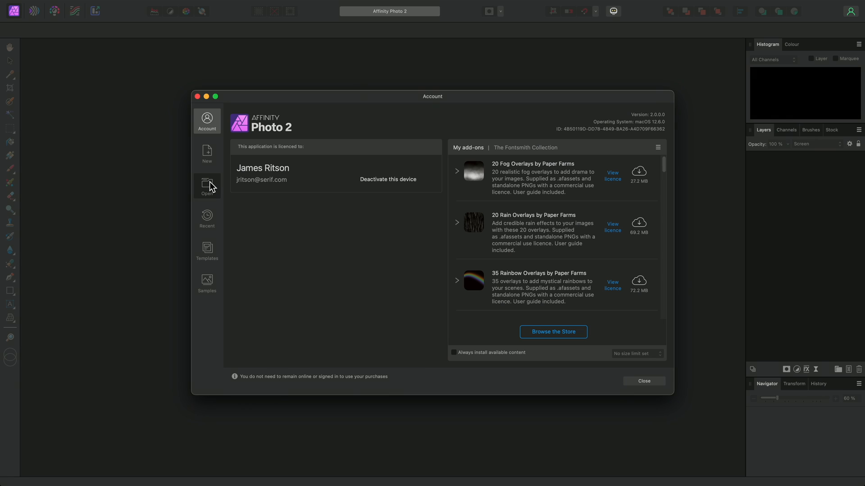
left_click(207, 218)
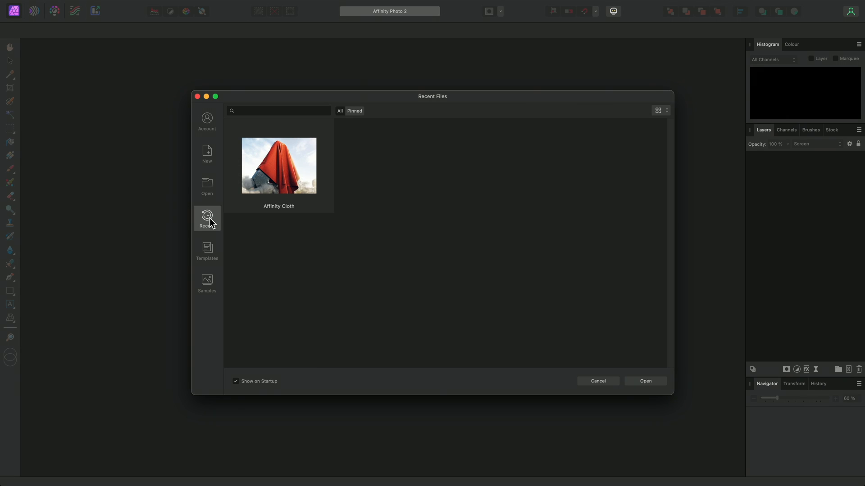
left_click(208, 251)
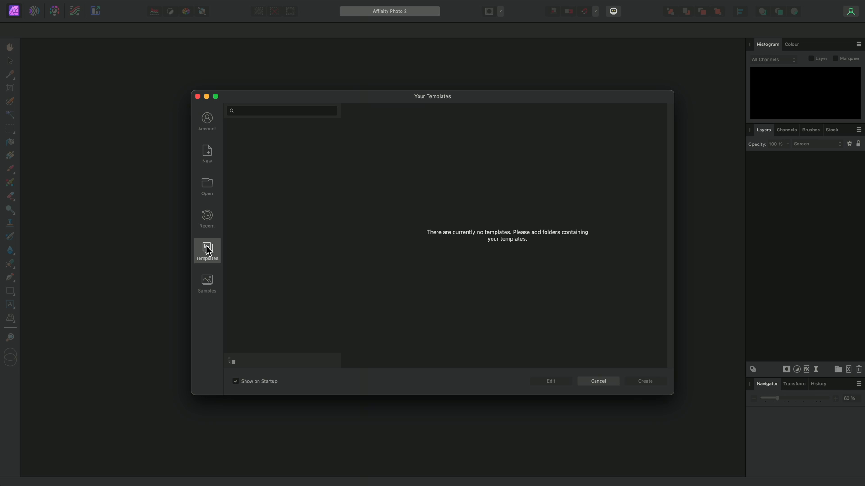
left_click(206, 284)
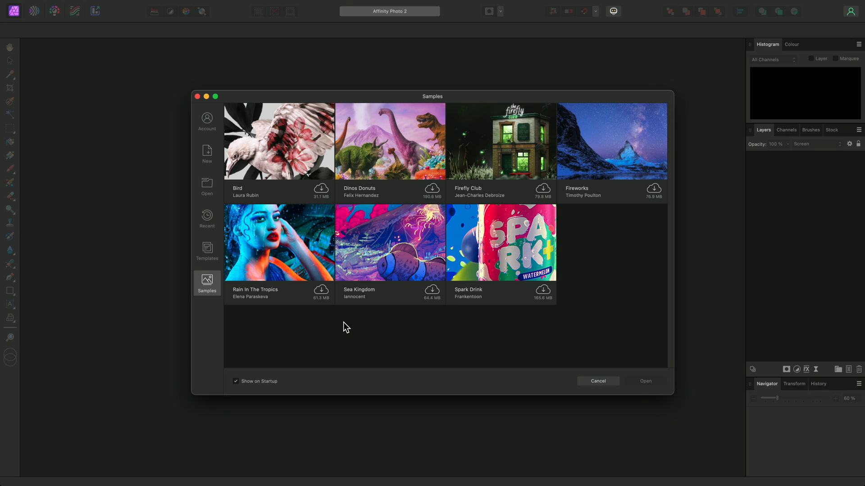
mouse_move(273, 290)
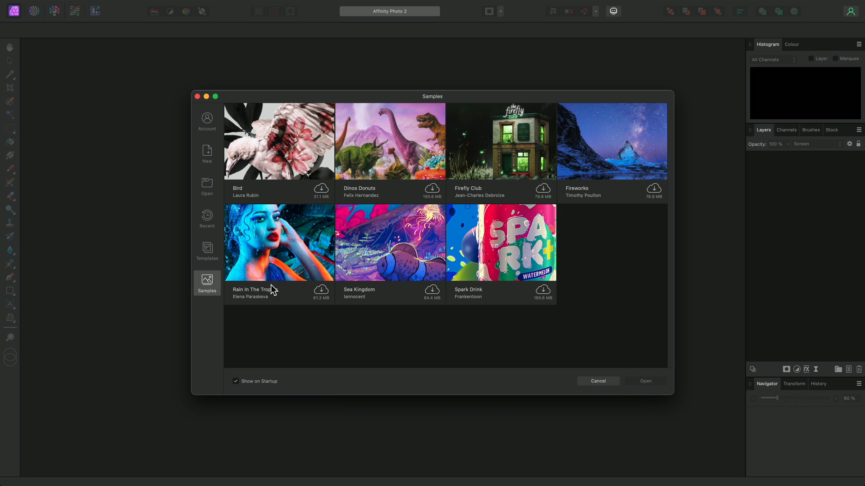
left_click(207, 219)
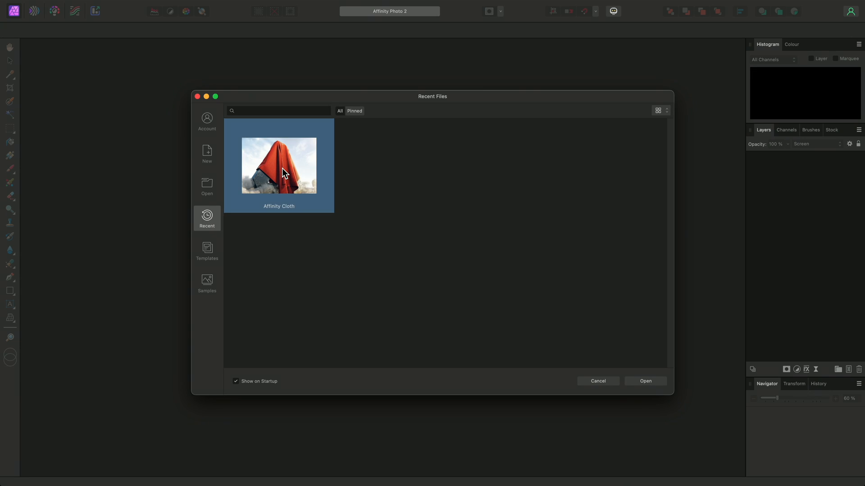
- Load the Affinity Cloth document and choose the Healing Brush Tool from the retouching flyout
double_click(278, 166)
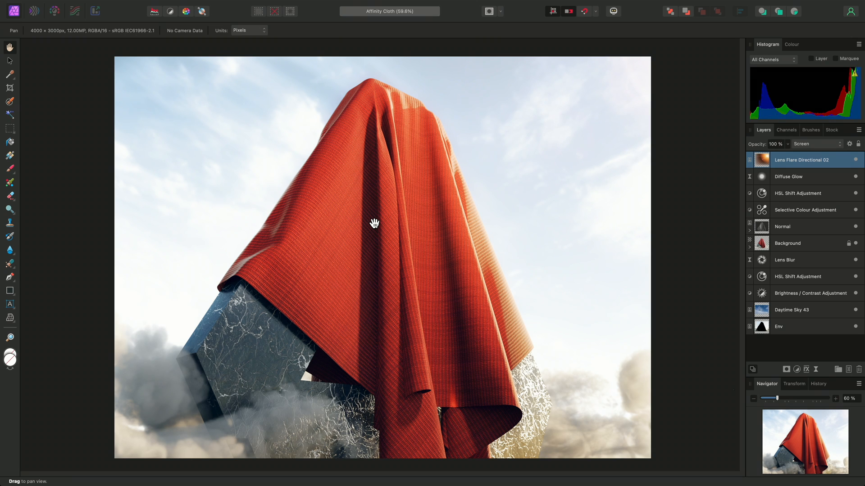
mouse_move(398, 233)
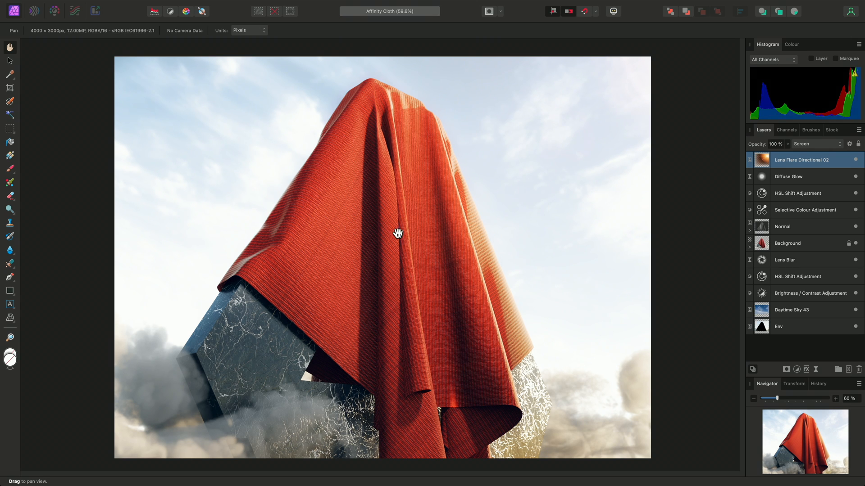
mouse_move(310, 246)
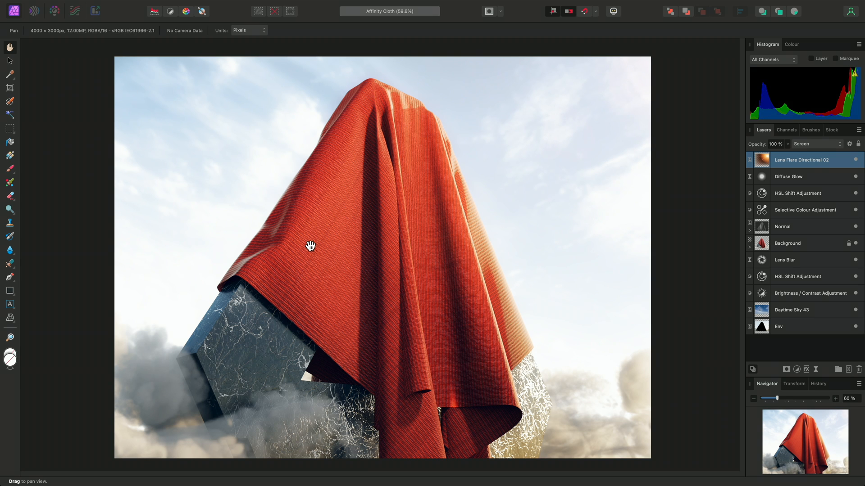
mouse_move(75, 180)
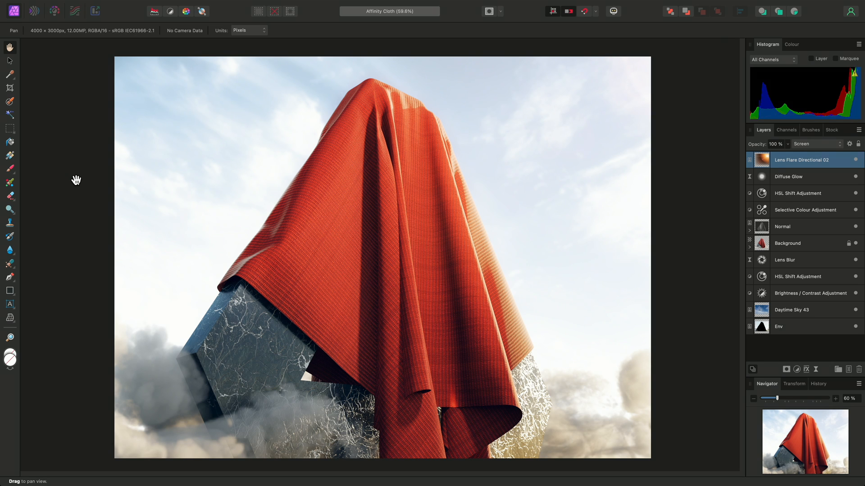
mouse_move(47, 161)
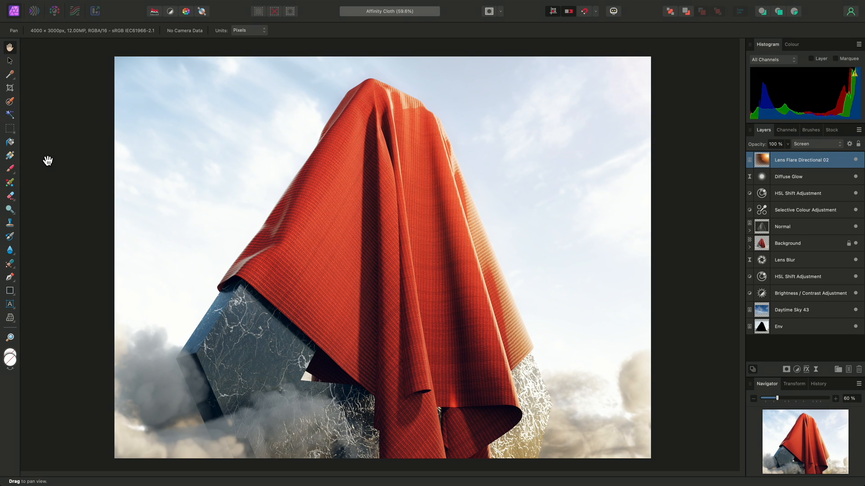
mouse_move(9, 87)
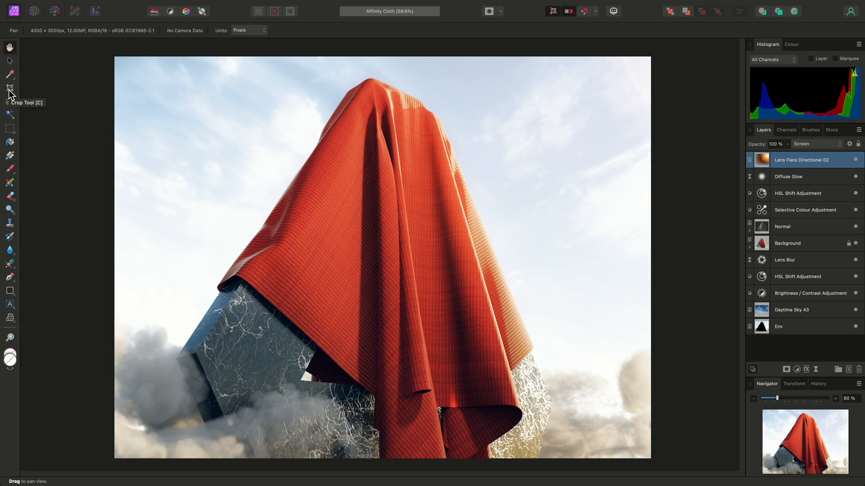
mouse_move(10, 174)
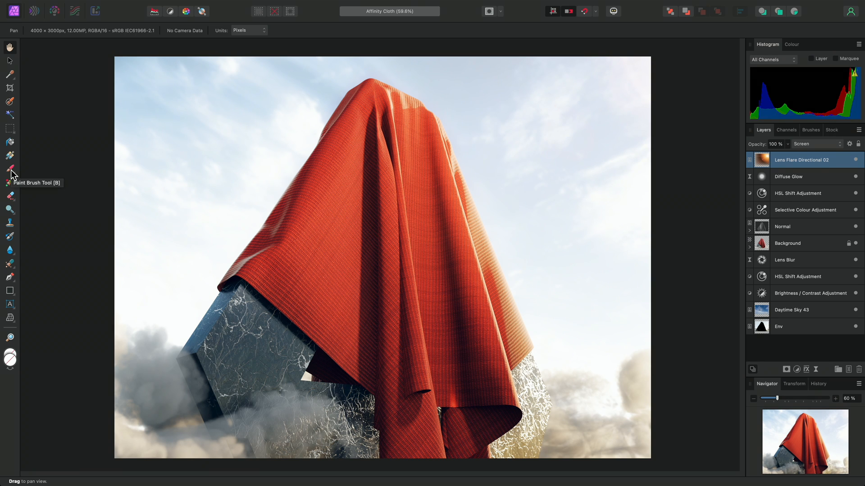
mouse_move(10, 222)
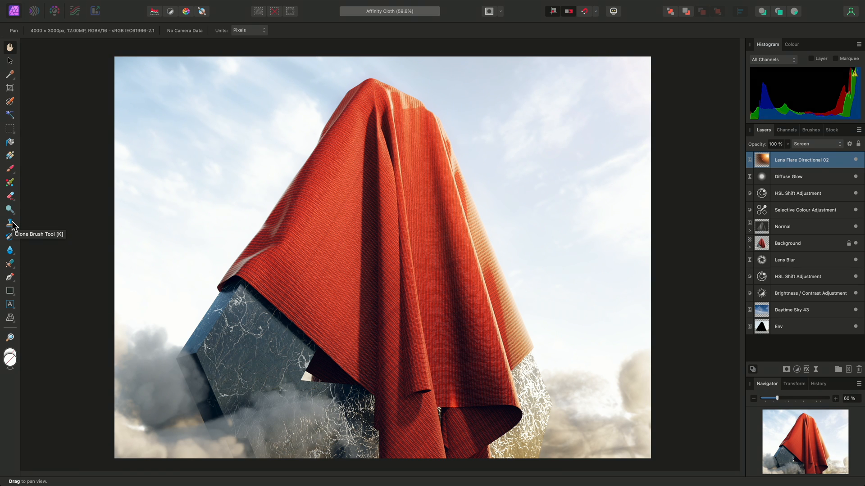
mouse_move(11, 274)
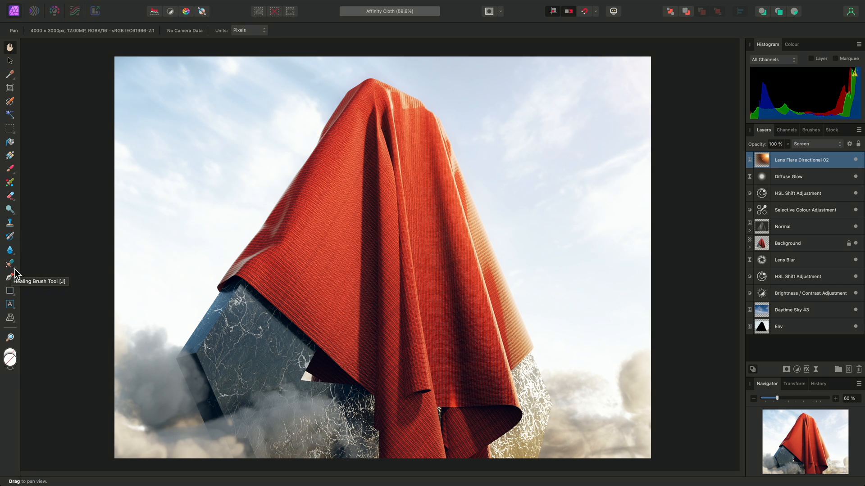
left_click(9, 264)
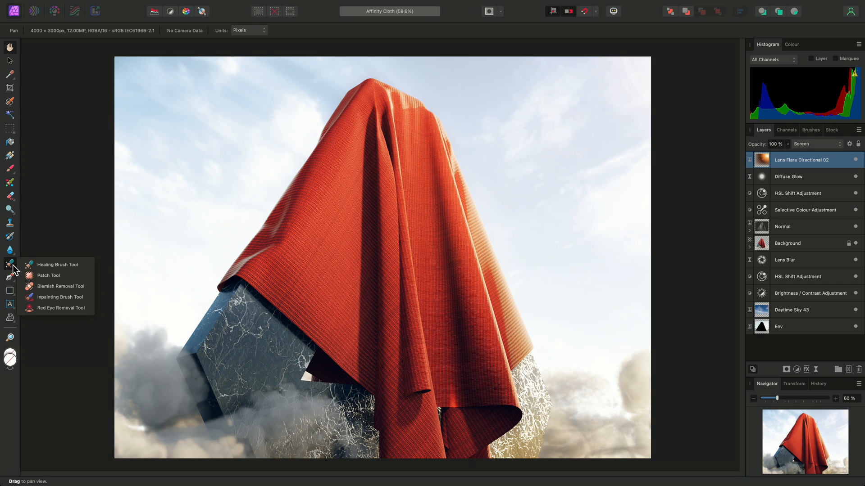
mouse_move(58, 308)
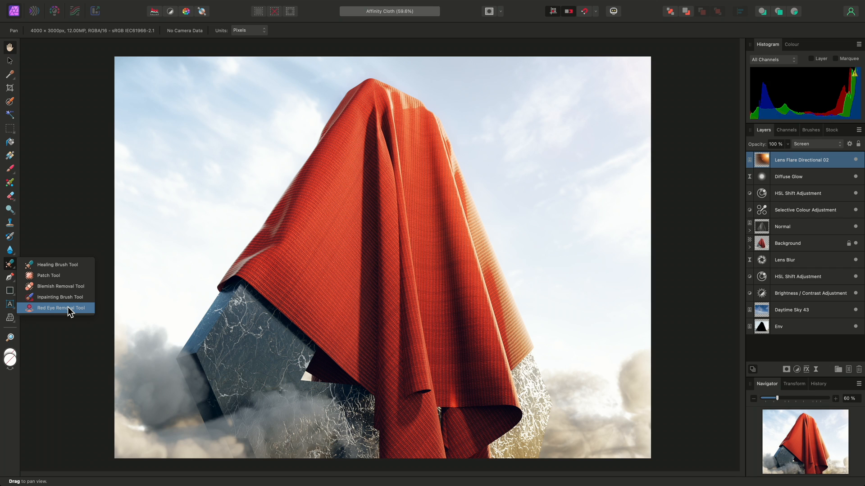
mouse_move(11, 267)
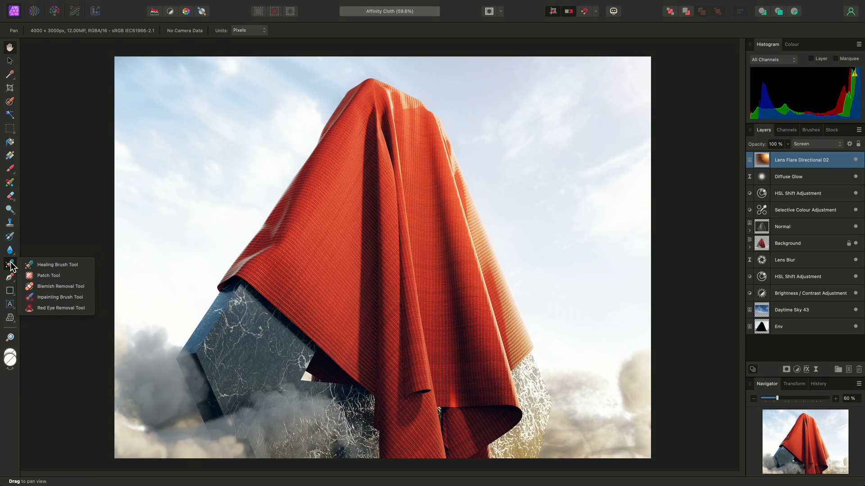
left_click(55, 265)
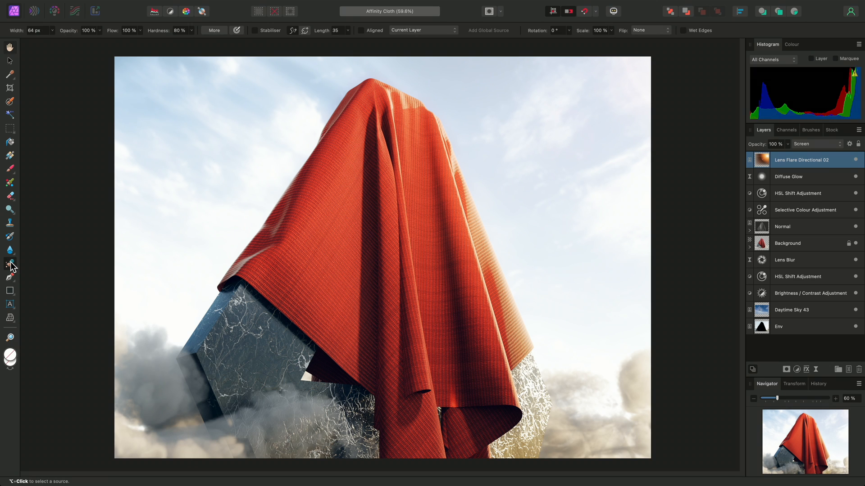
left_click(9, 263)
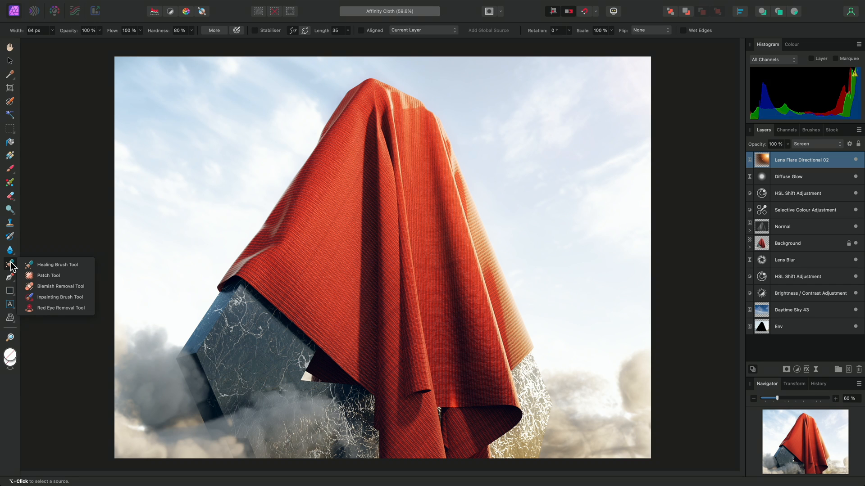
mouse_move(16, 180)
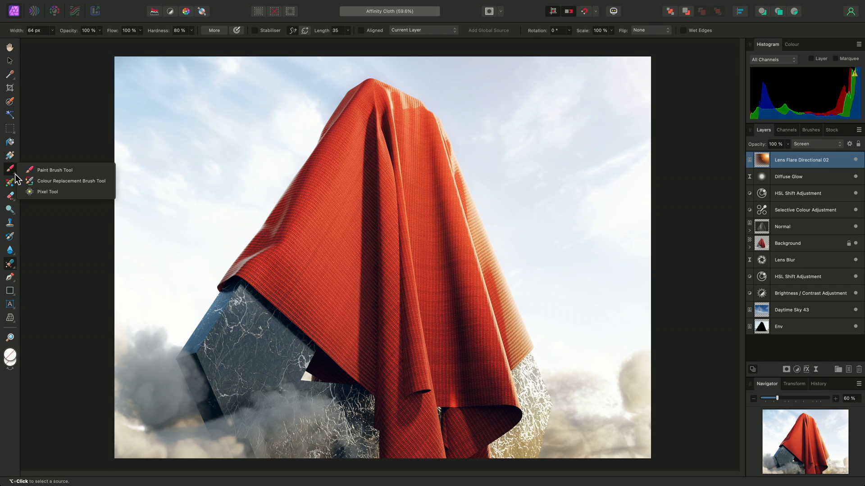
left_click(53, 171)
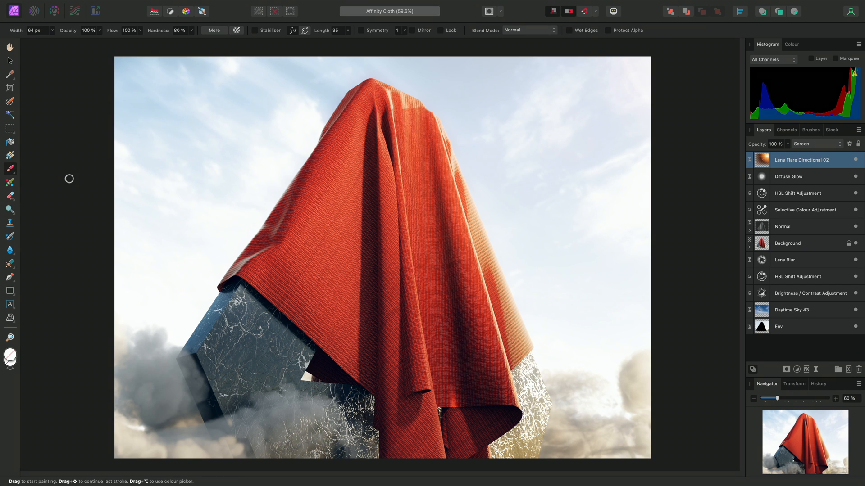
mouse_move(190, 184)
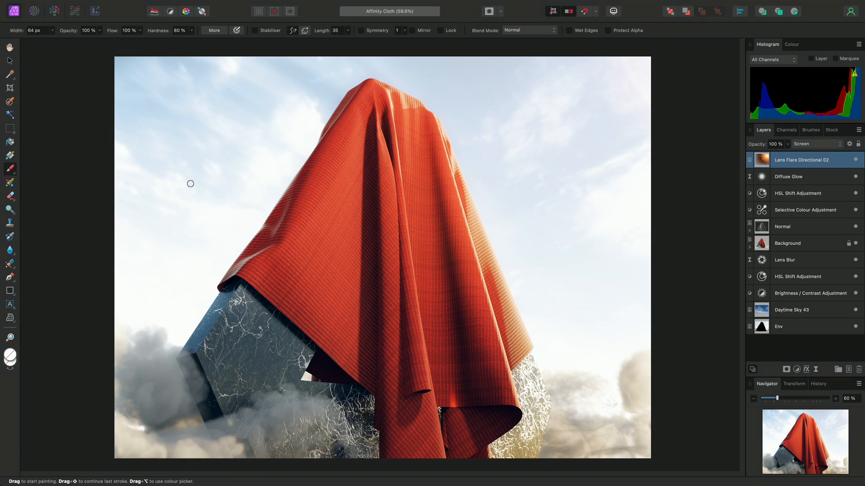
key("h")
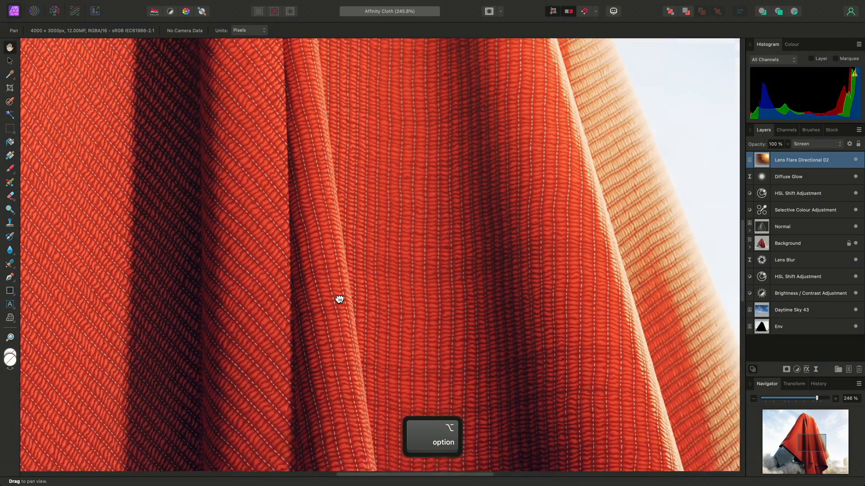
scroll("down", 3)
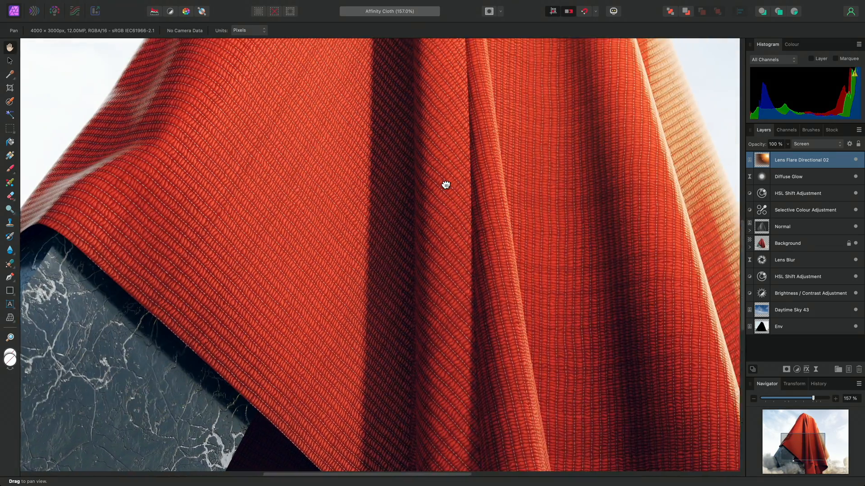
scroll("down", 3)
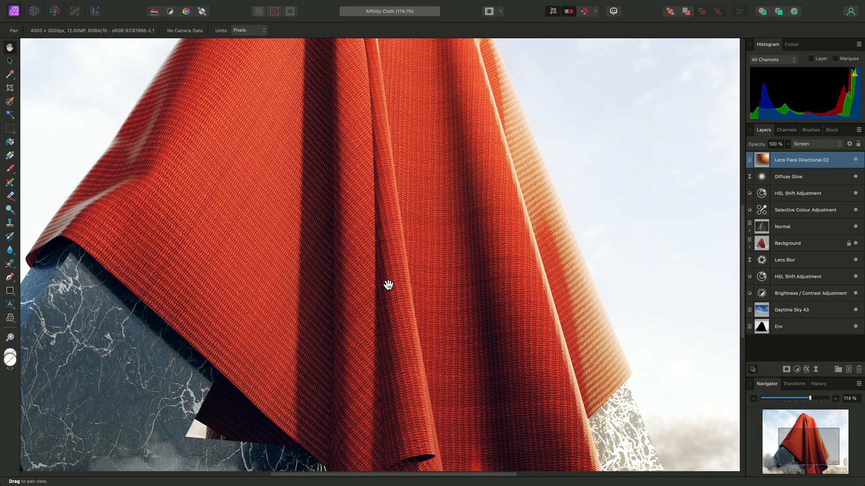
key("cmd+0")
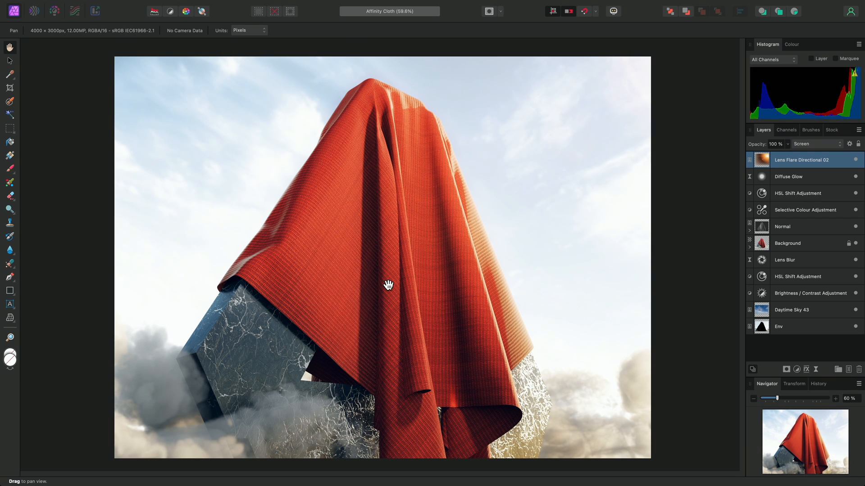
mouse_move(21, 23)
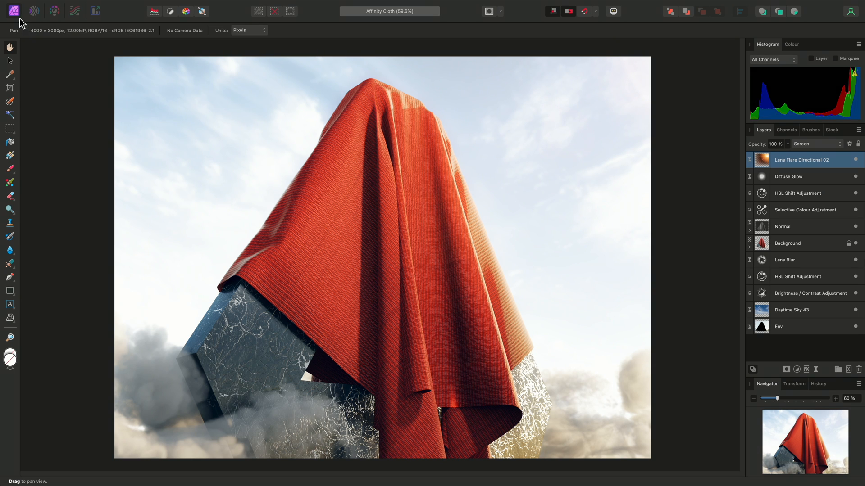
mouse_move(13, 10)
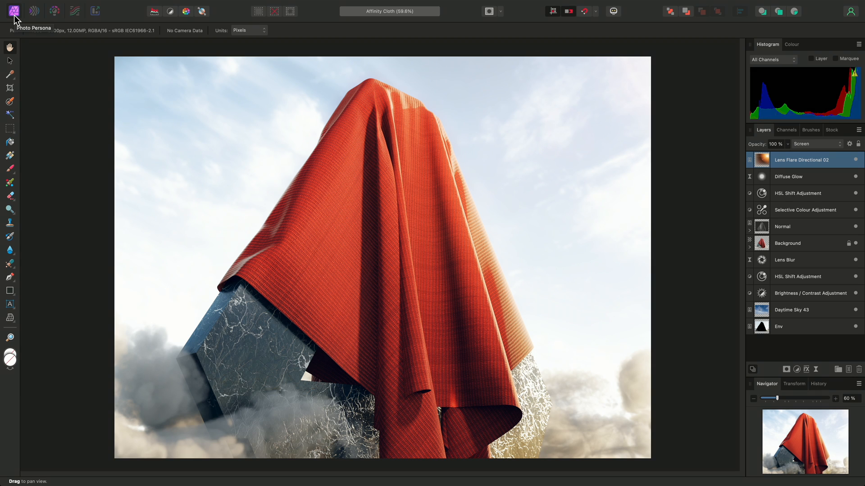
mouse_move(738, 137)
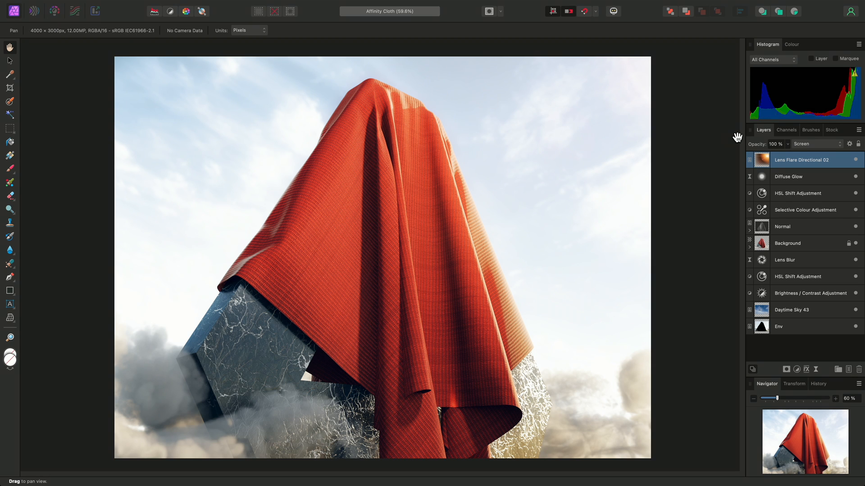
mouse_move(87, 144)
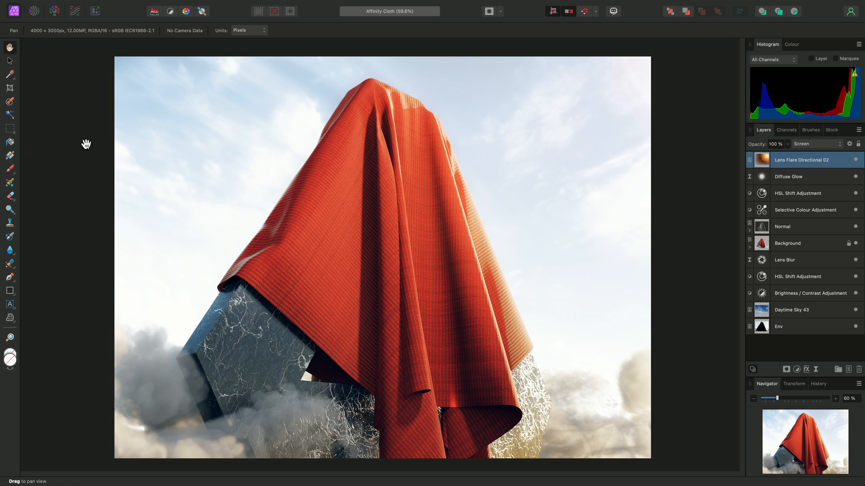
left_click(183, 5)
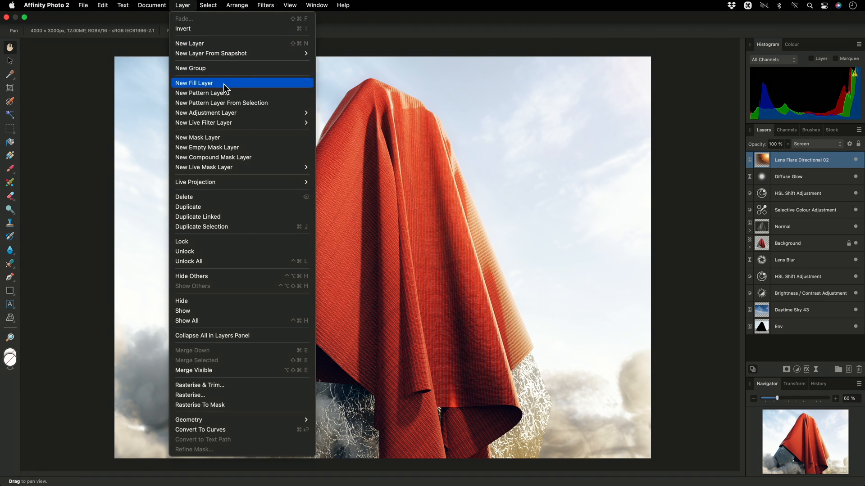
mouse_move(206, 112)
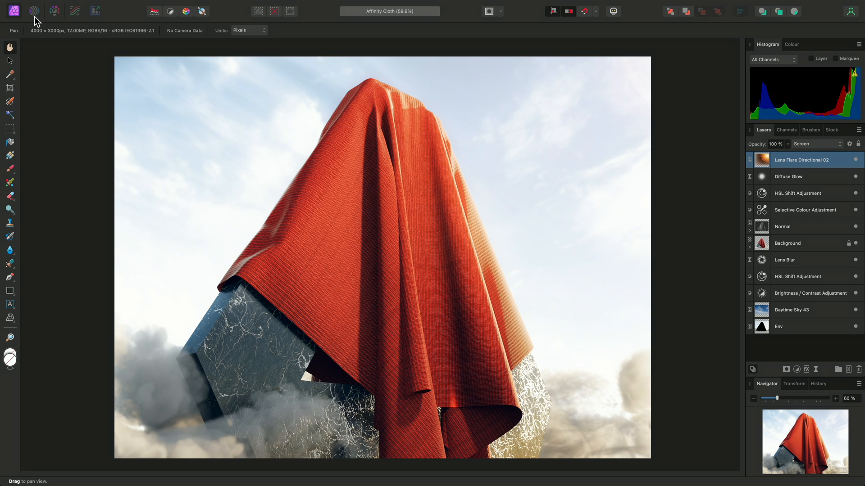
mouse_move(33, 11)
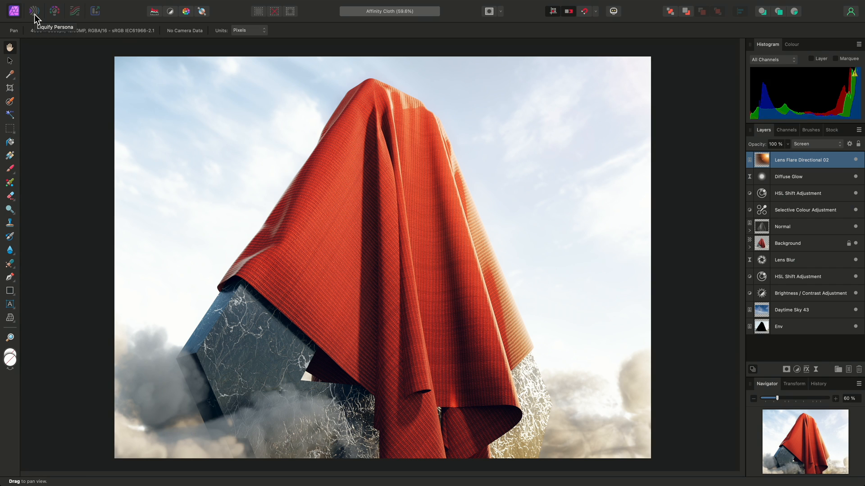
mouse_move(54, 16)
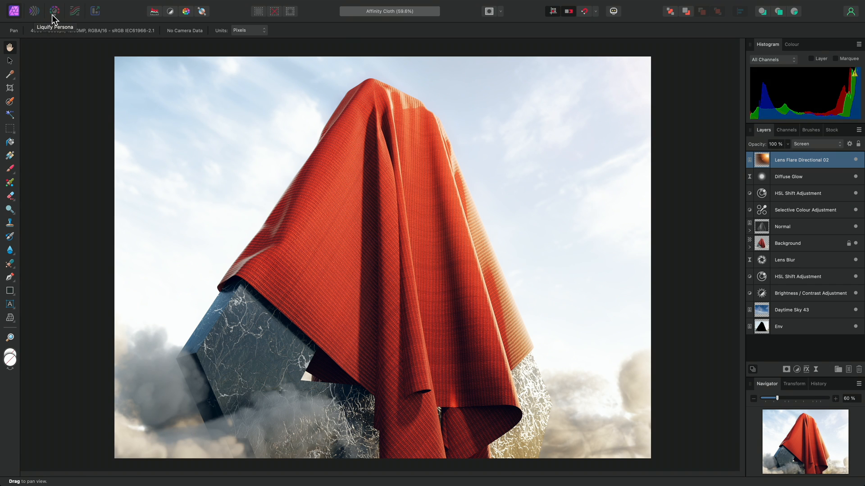
mouse_move(54, 11)
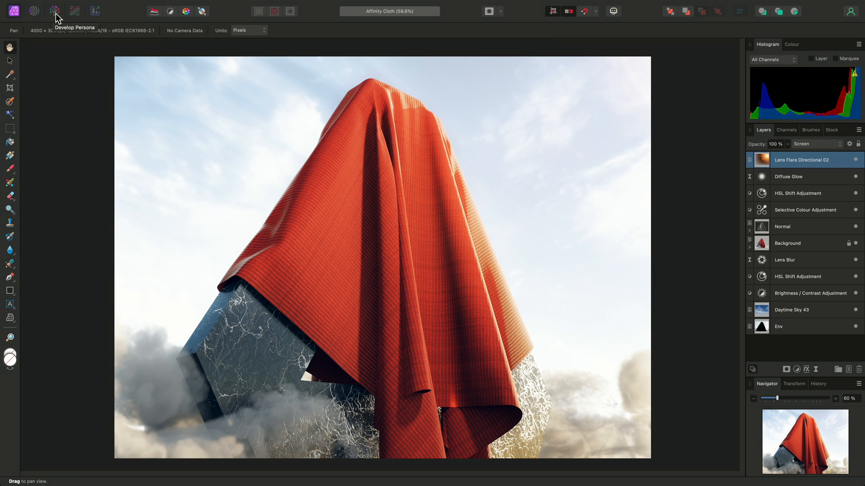
mouse_move(75, 11)
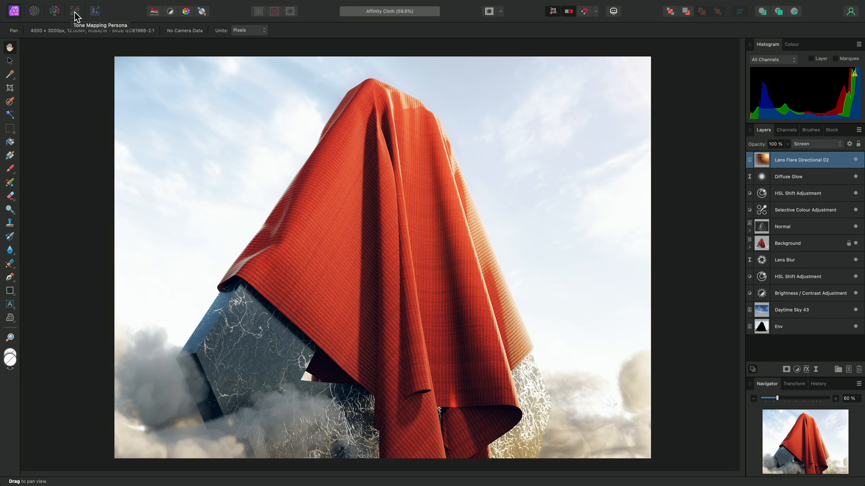
mouse_move(87, 15)
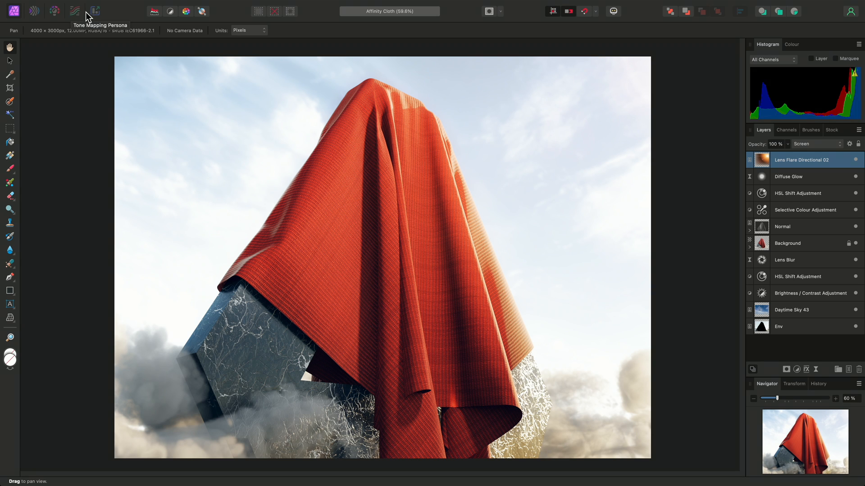
mouse_move(94, 10)
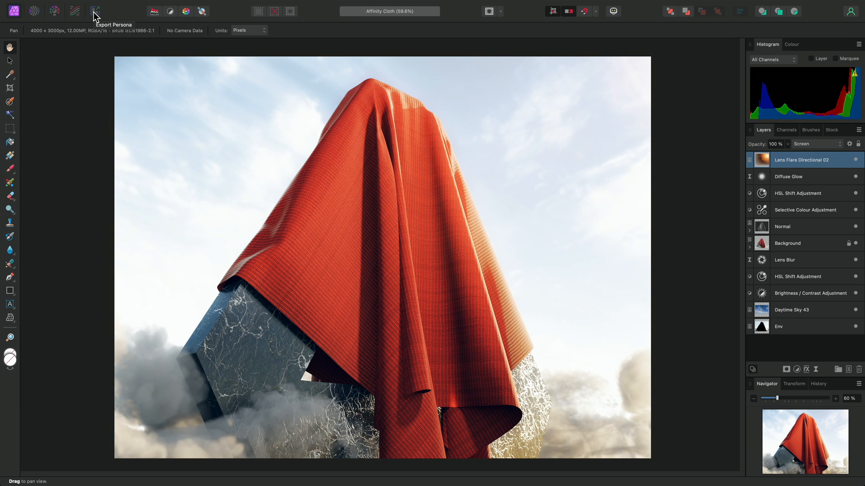
mouse_move(153, 18)
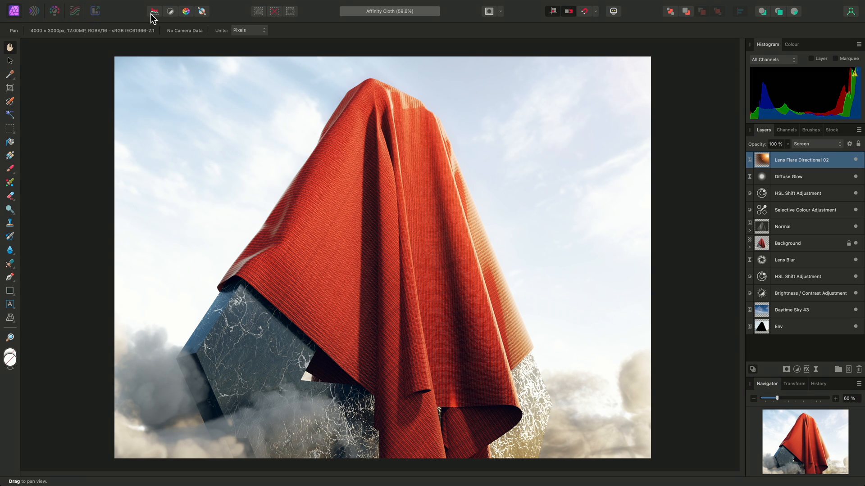
mouse_move(154, 11)
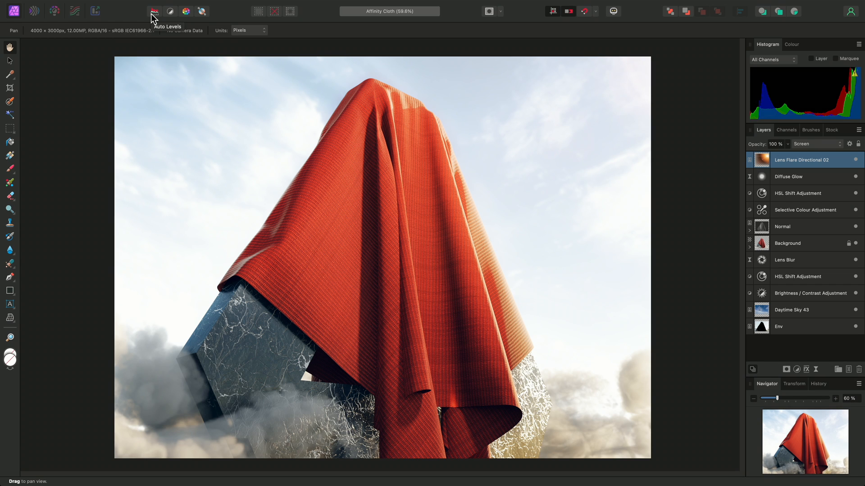
mouse_move(186, 14)
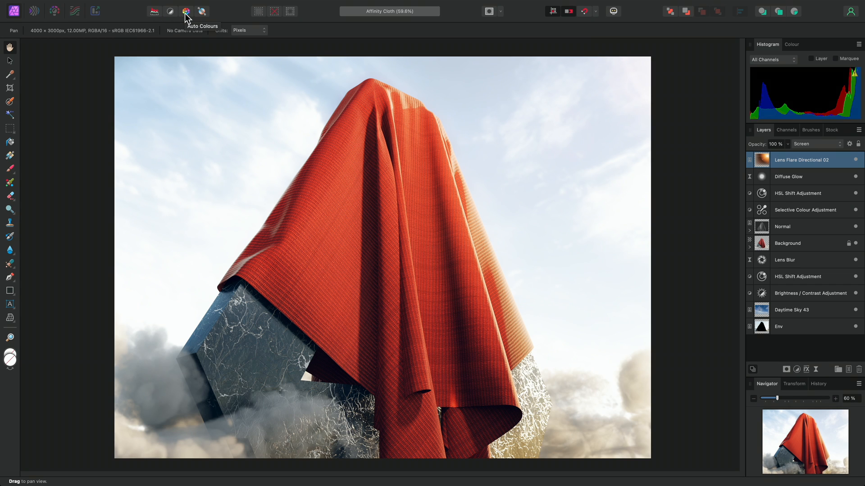
mouse_move(258, 12)
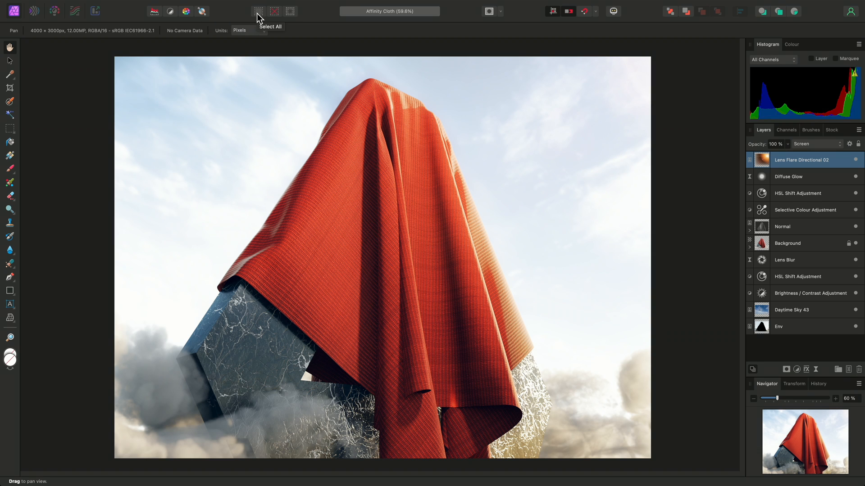
mouse_move(479, 22)
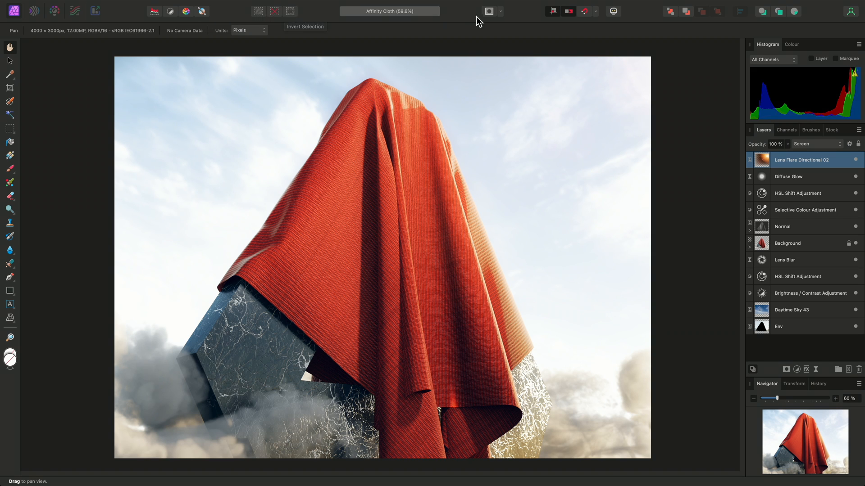
mouse_move(579, 19)
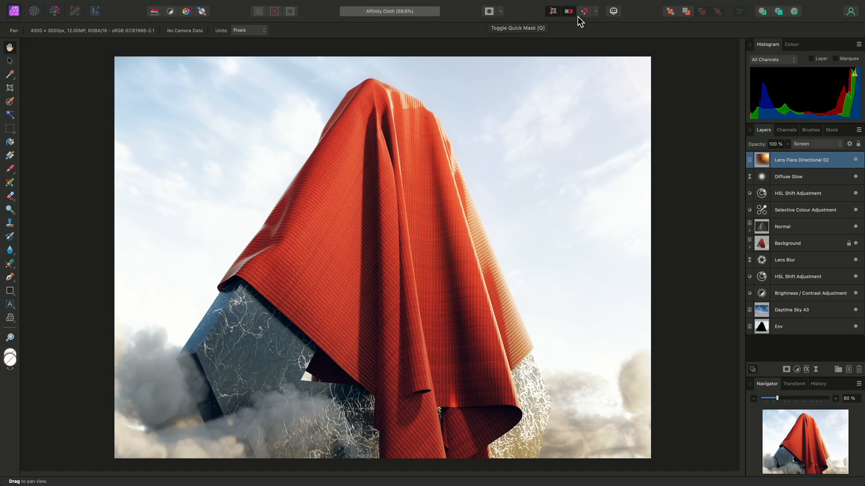
mouse_move(613, 14)
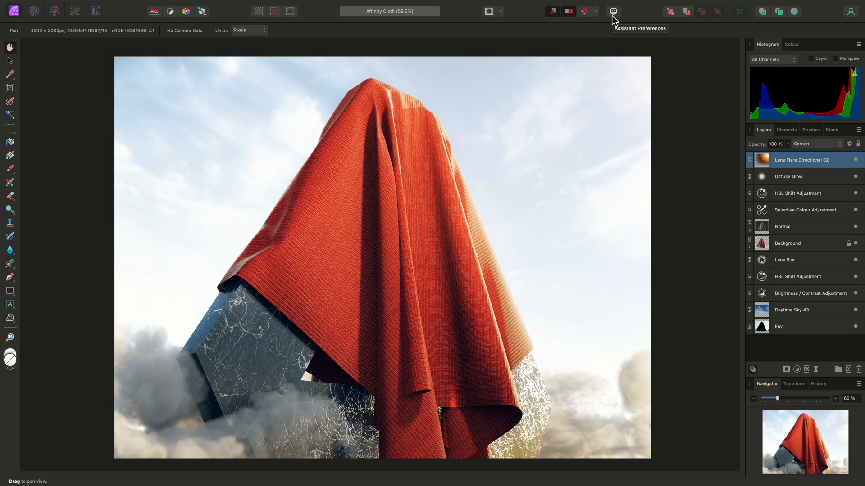
- Review the Assistant Preferences and dismiss them unchanged
left_click(613, 11)
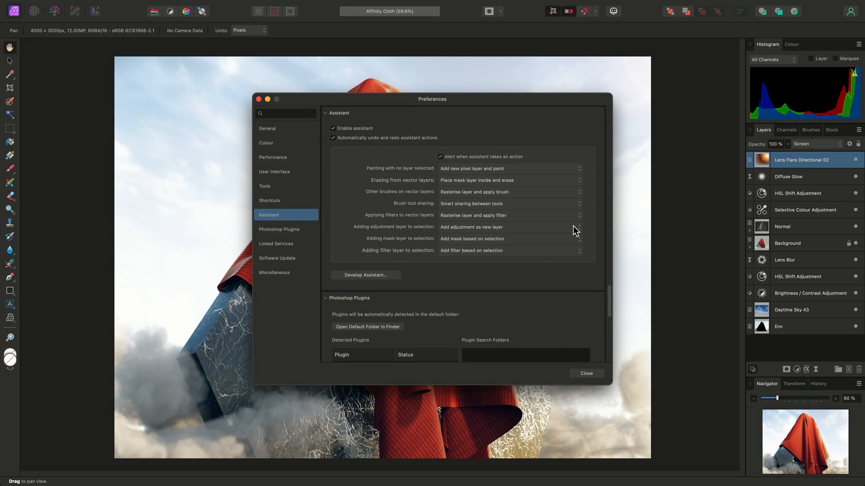
left_click(586, 373)
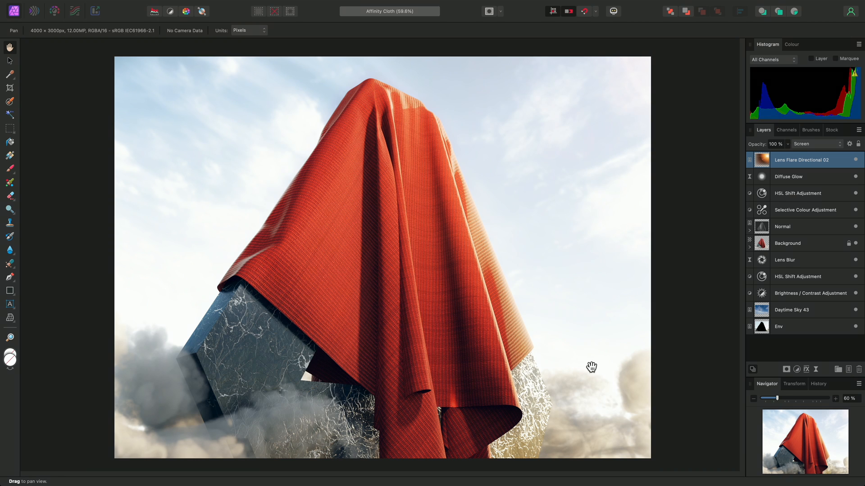
mouse_move(670, 12)
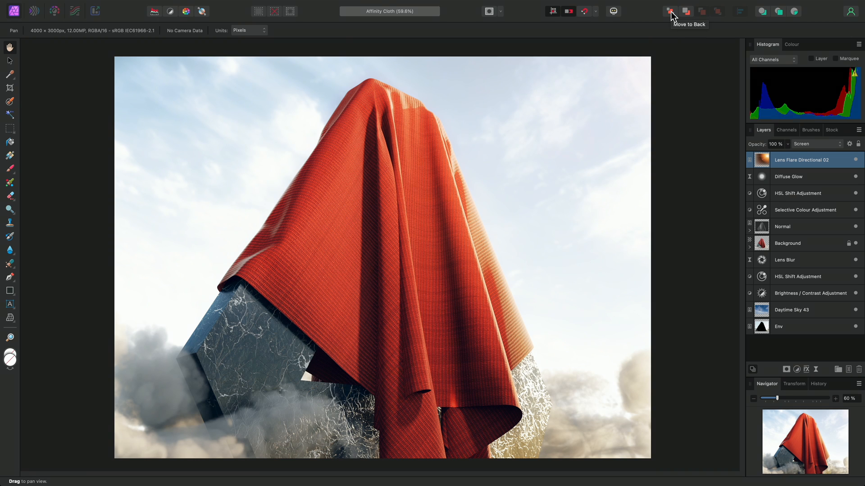
mouse_move(761, 12)
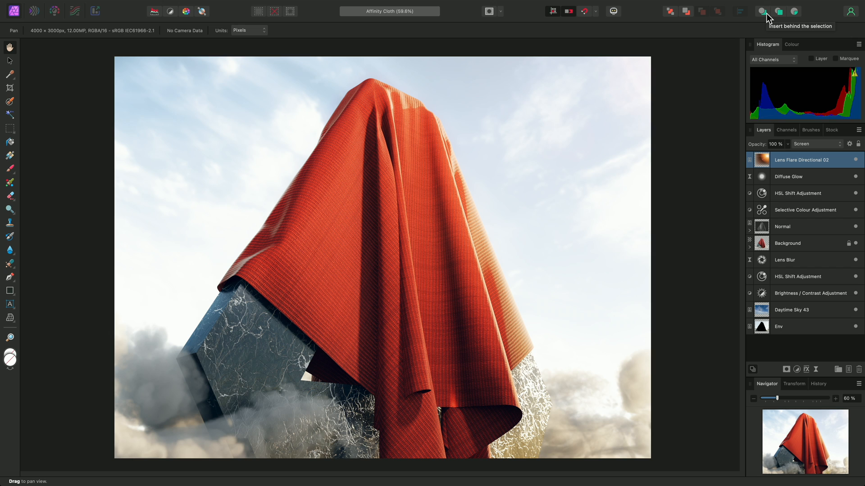
mouse_move(854, 15)
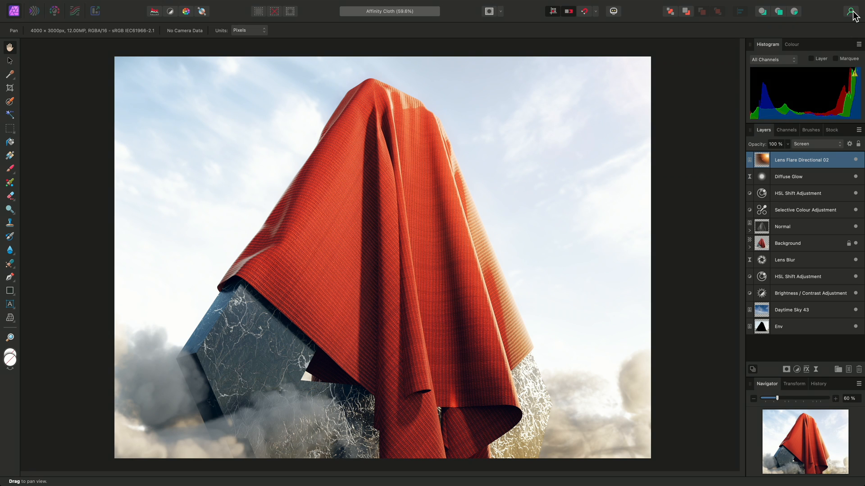
mouse_move(852, 11)
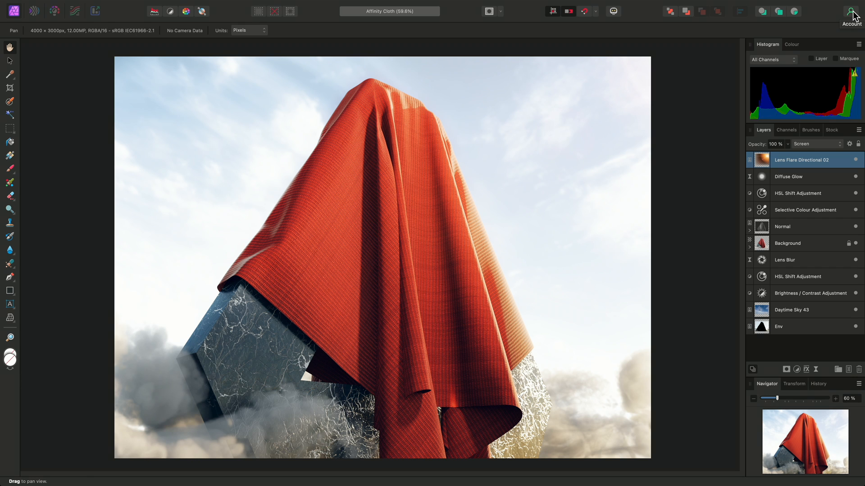
- Scroll through the purchased items under My add-ons in the Account window, then close it
left_click(851, 12)
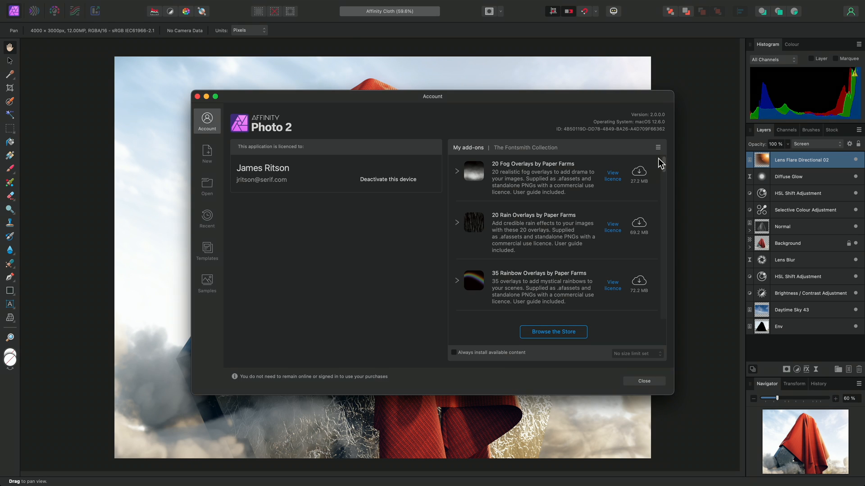
scroll("down", 3)
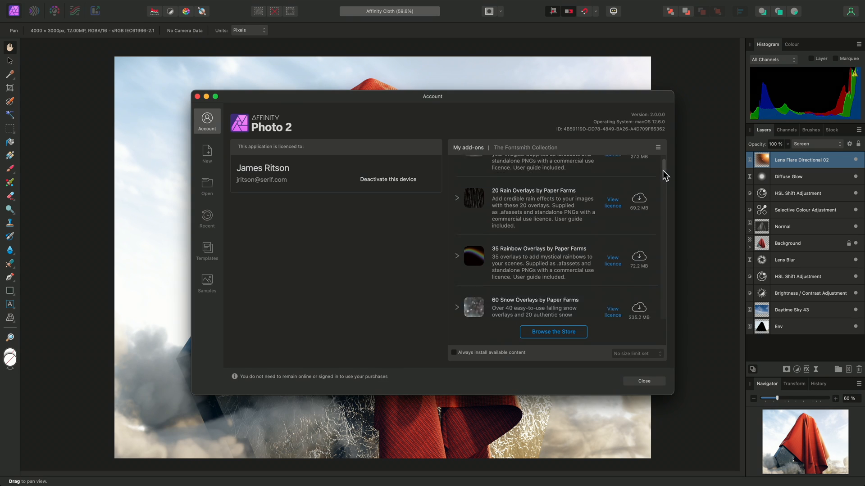
scroll("down", 3)
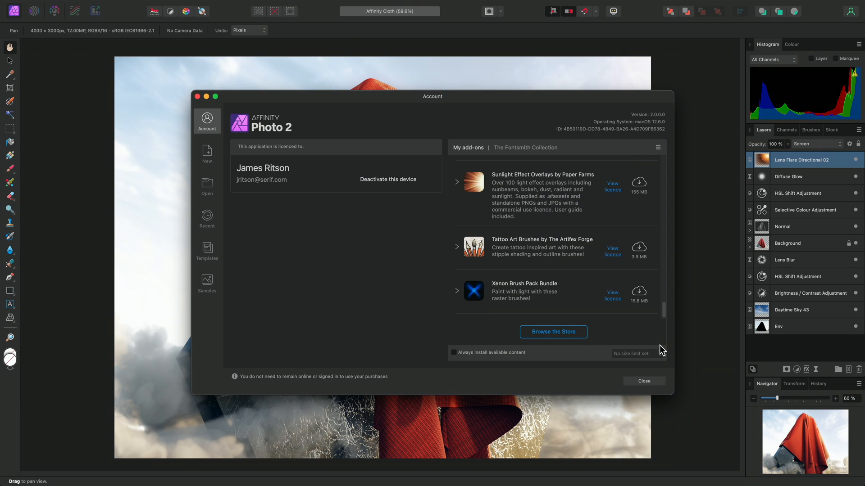
left_click(643, 381)
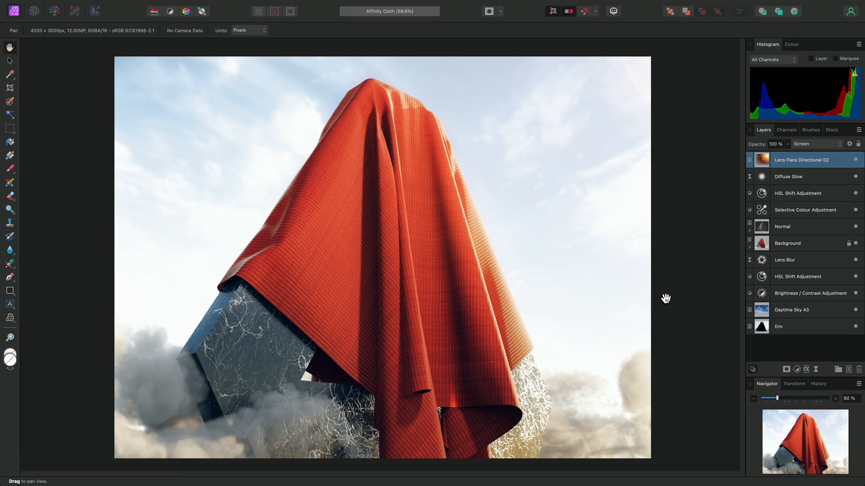
mouse_move(798, 118)
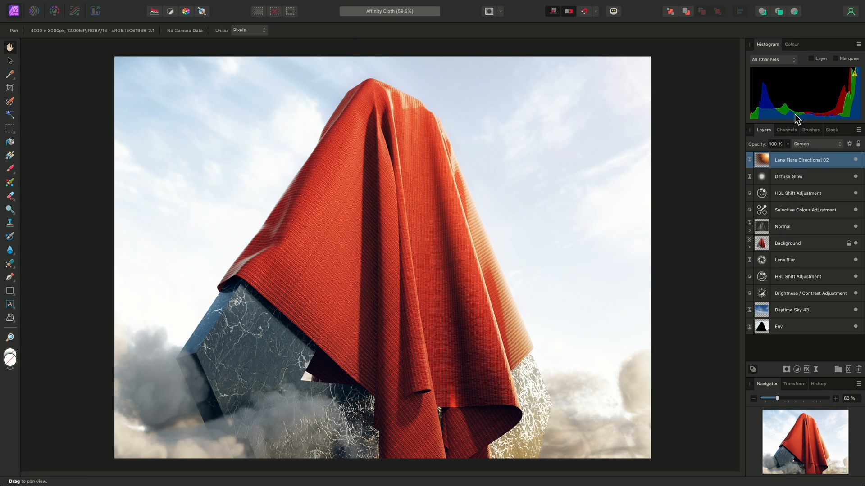
mouse_move(805, 355)
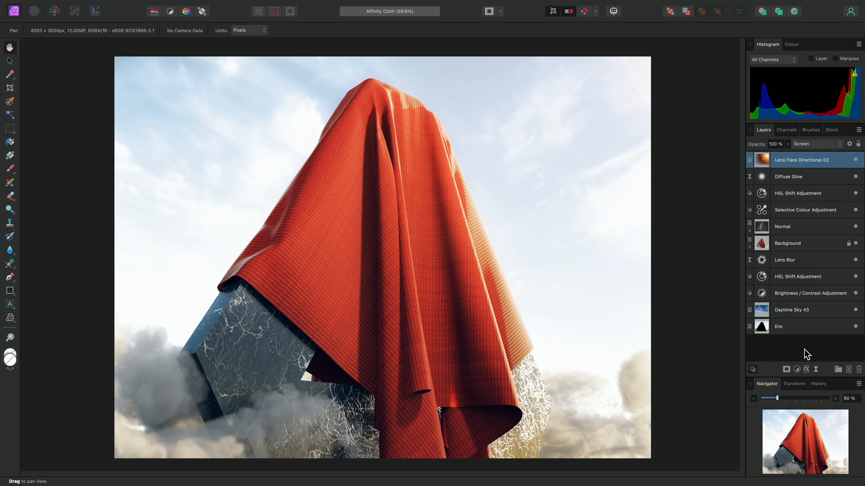
mouse_move(700, 215)
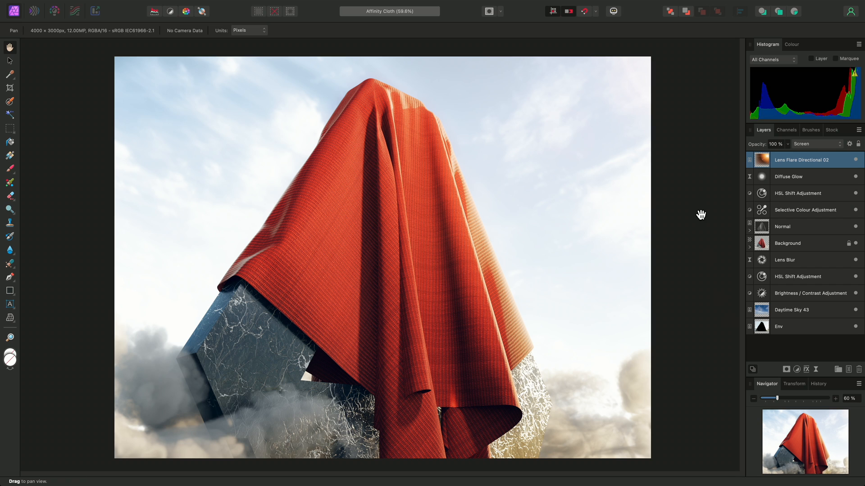
mouse_move(714, 338)
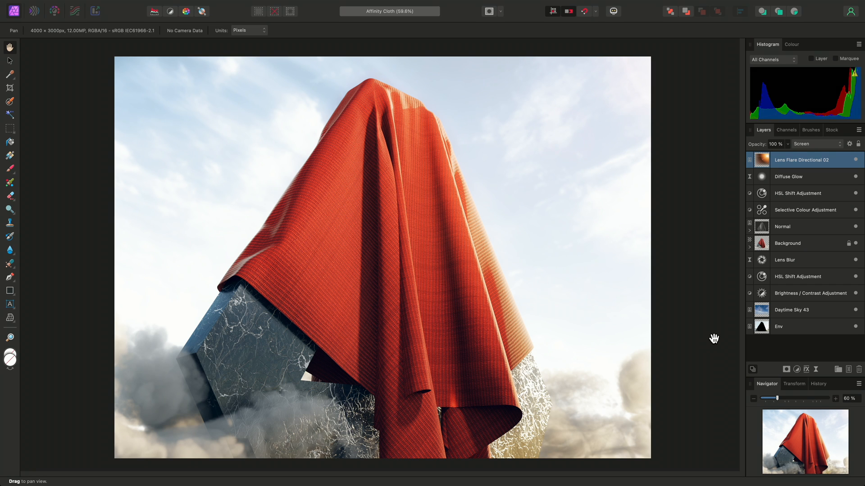
mouse_move(696, 327)
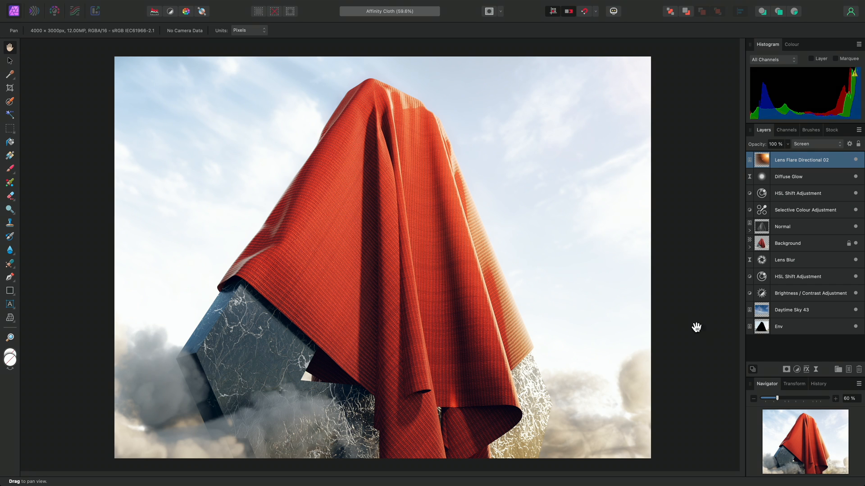
left_click(317, 5)
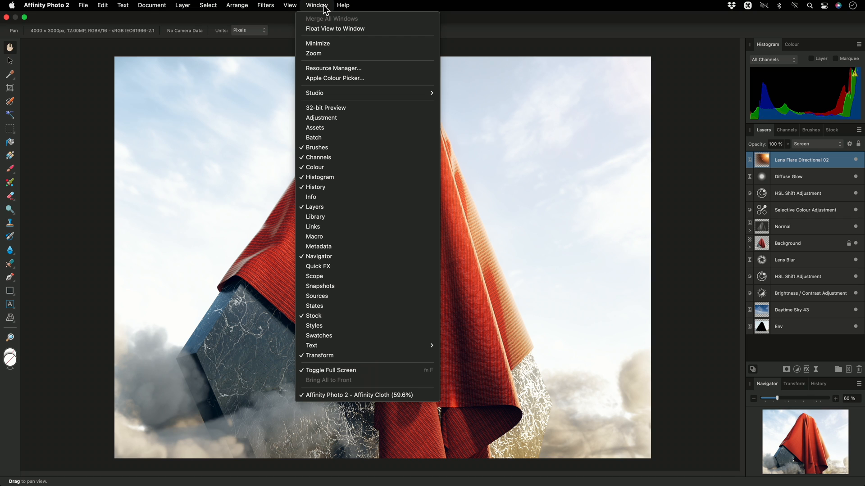
mouse_move(319, 257)
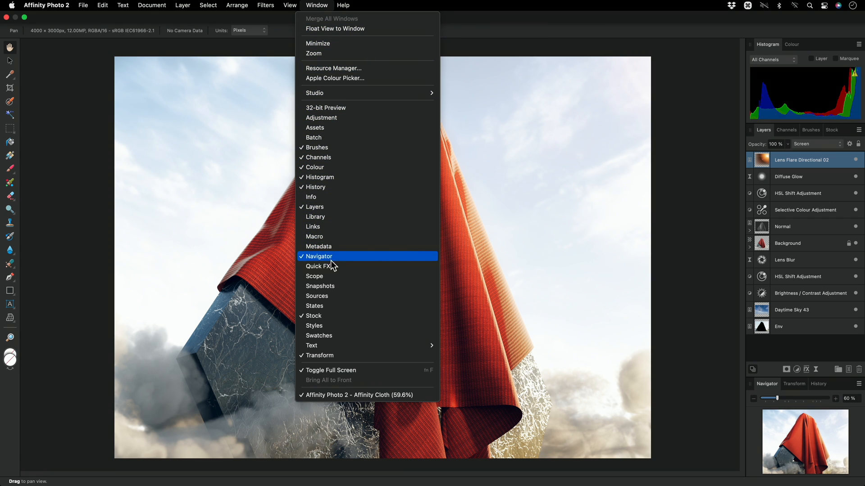
- Add the Scope panel beside Histogram and Colour, then show the Histogram again
left_click(314, 276)
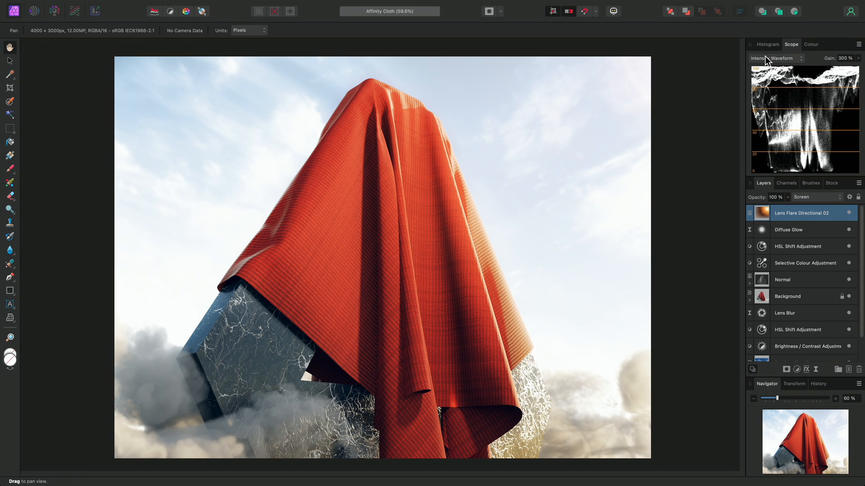
left_click(768, 44)
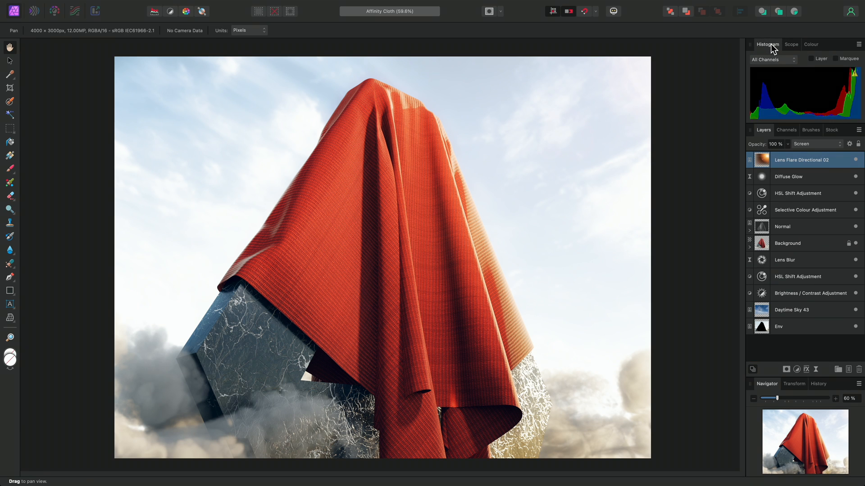
mouse_move(768, 44)
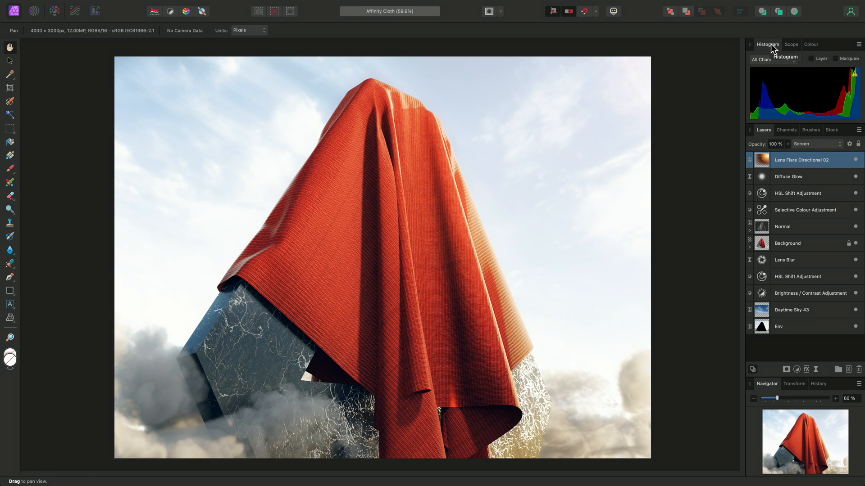
mouse_move(606, 77)
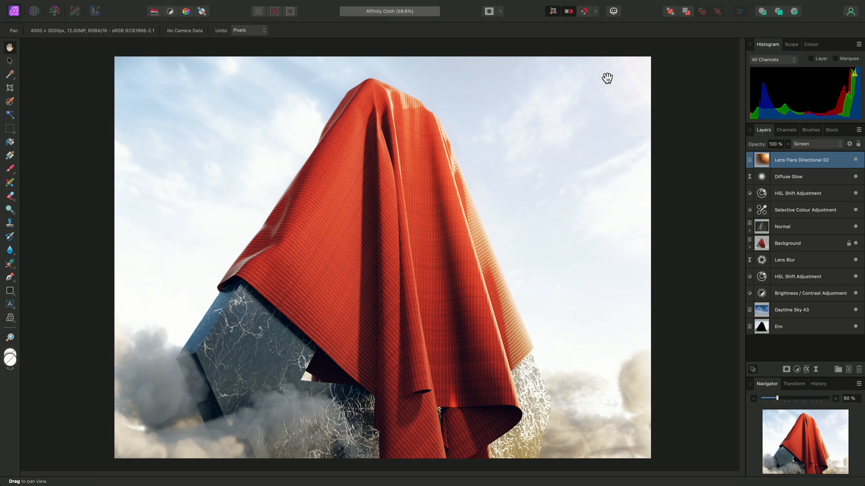
- Add the Snapshots panel to the Navigator, Transform and History group via the Window menu
left_click(316, 6)
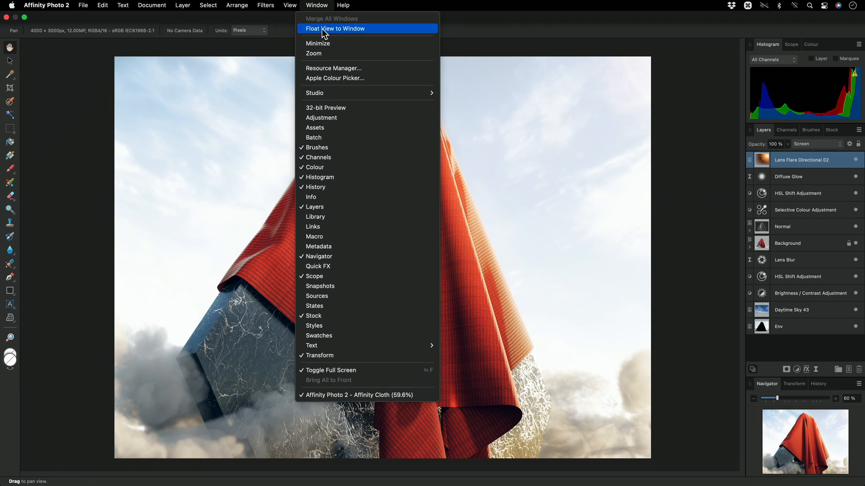
mouse_move(342, 285)
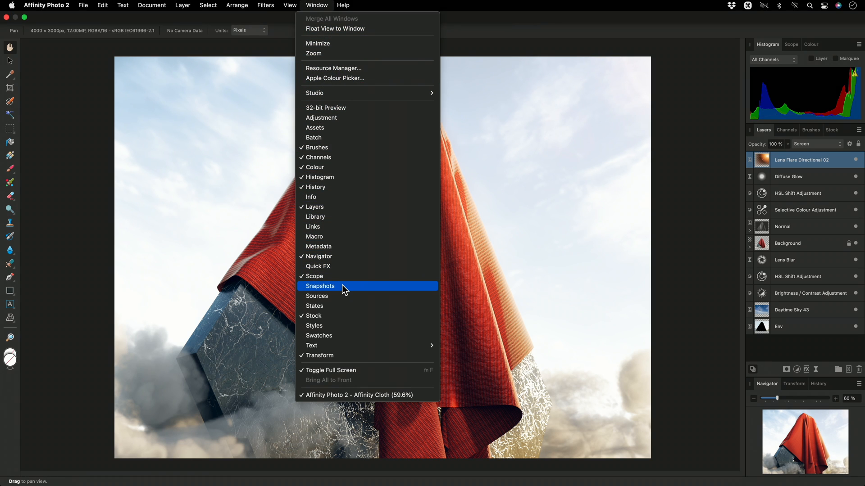
left_click(321, 286)
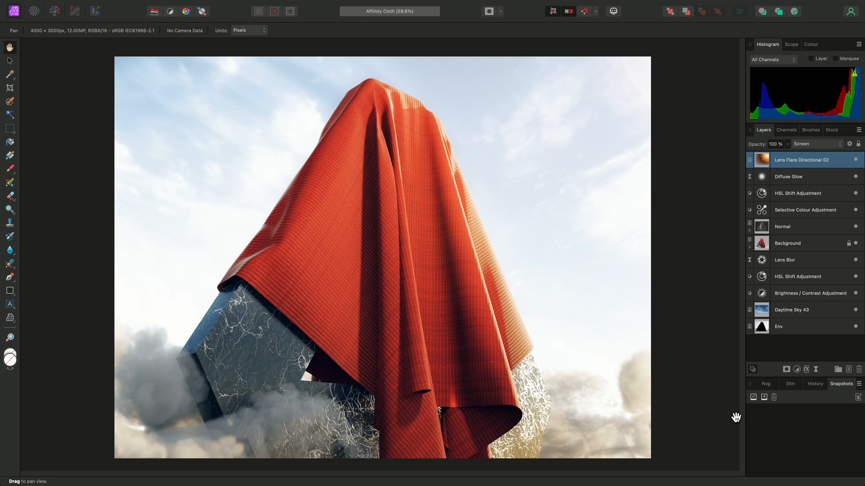
mouse_move(742, 417)
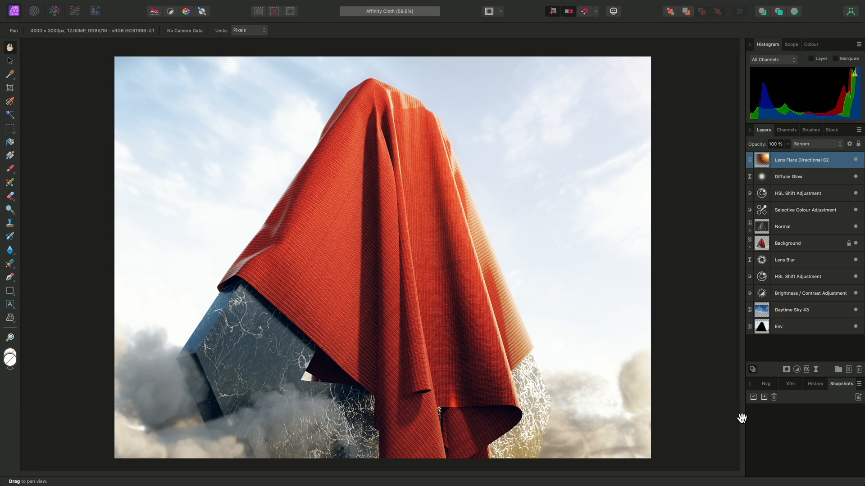
mouse_move(766, 157)
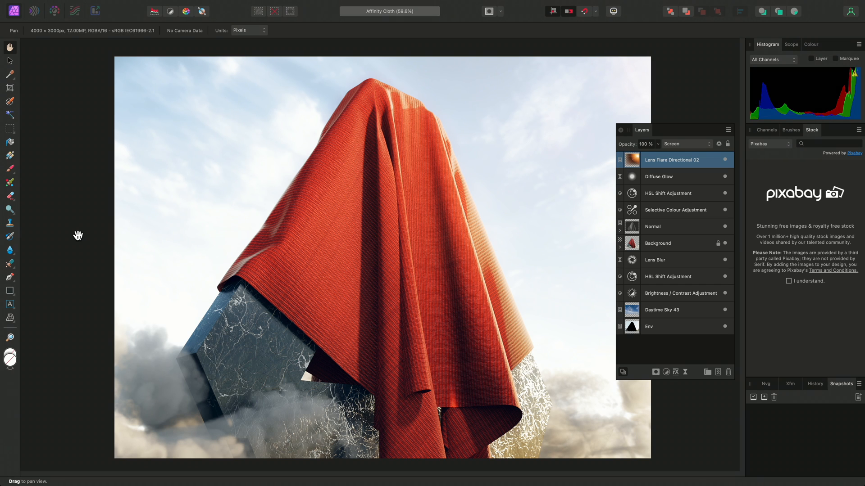
mouse_move(116, 189)
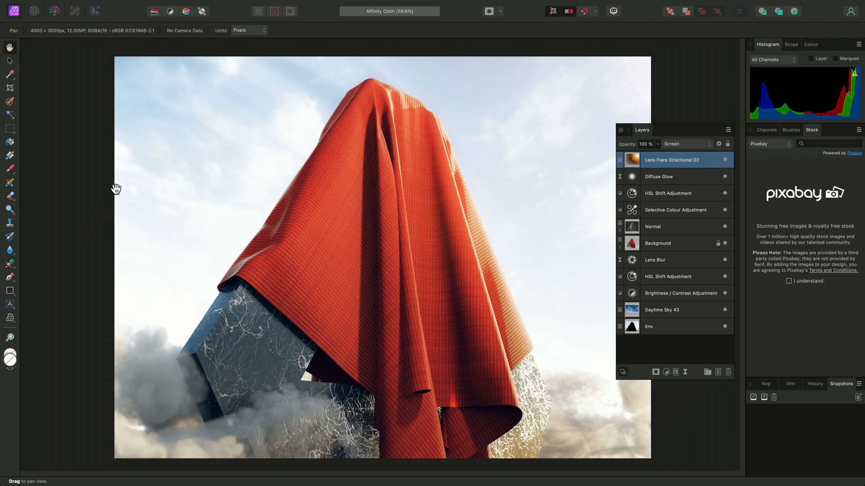
- Add the macro Library and Assets panels from the Window menu as a group
left_click(317, 5)
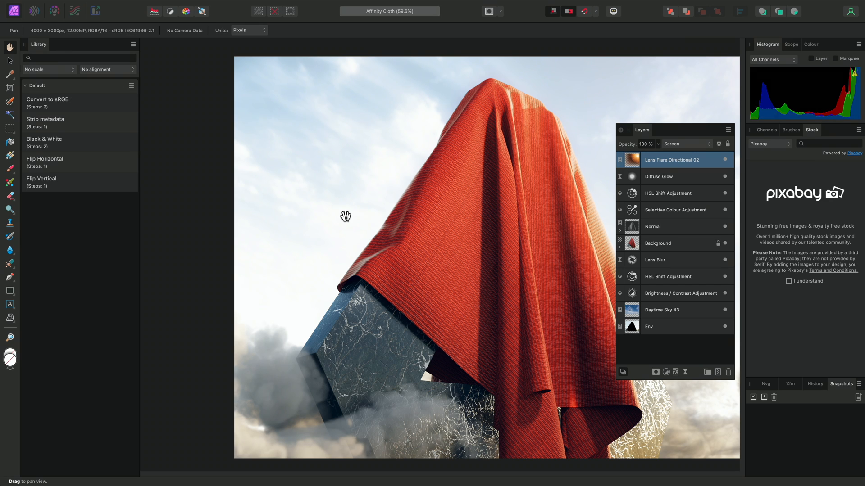
mouse_move(331, 5)
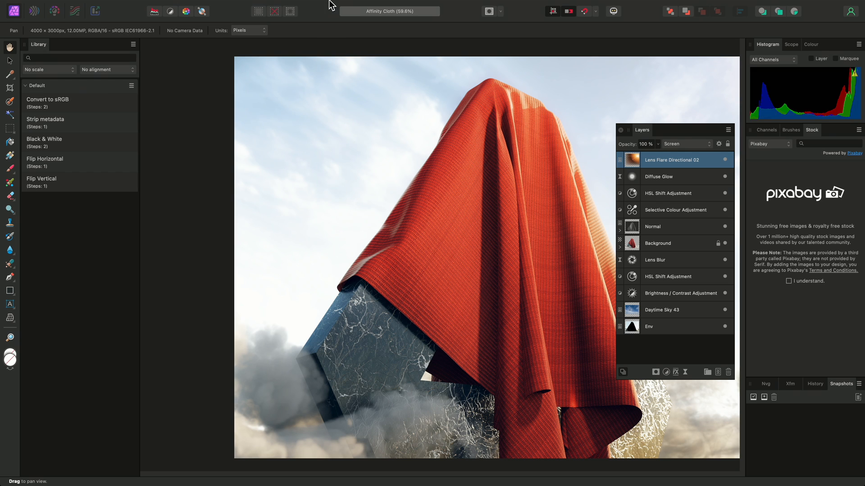
left_click(316, 5)
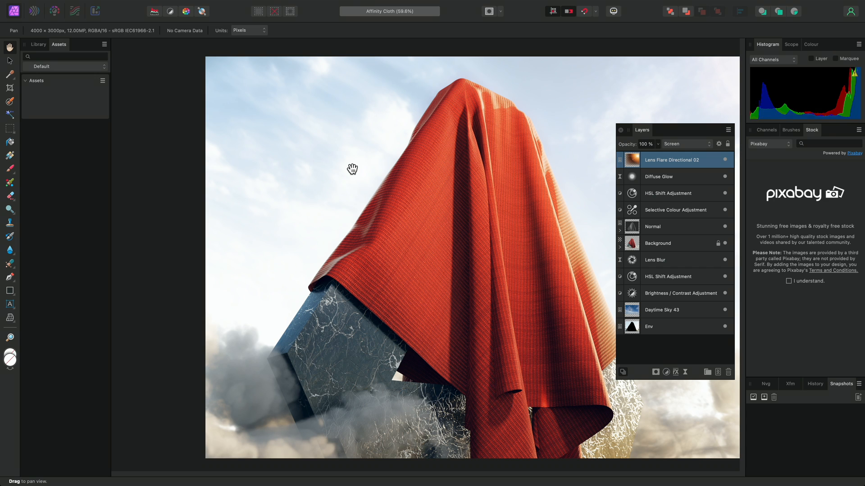
mouse_move(637, 135)
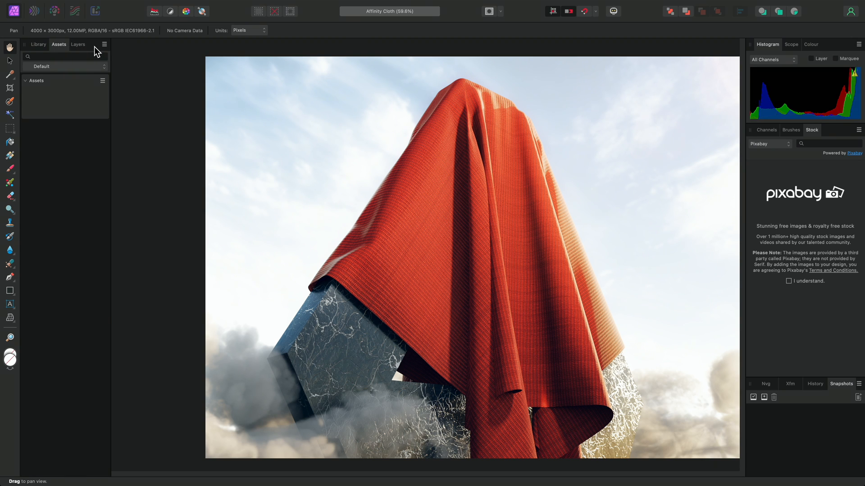
- Show the Layers tab in the docked group and recentre the image with Cmd+0
left_click(77, 45)
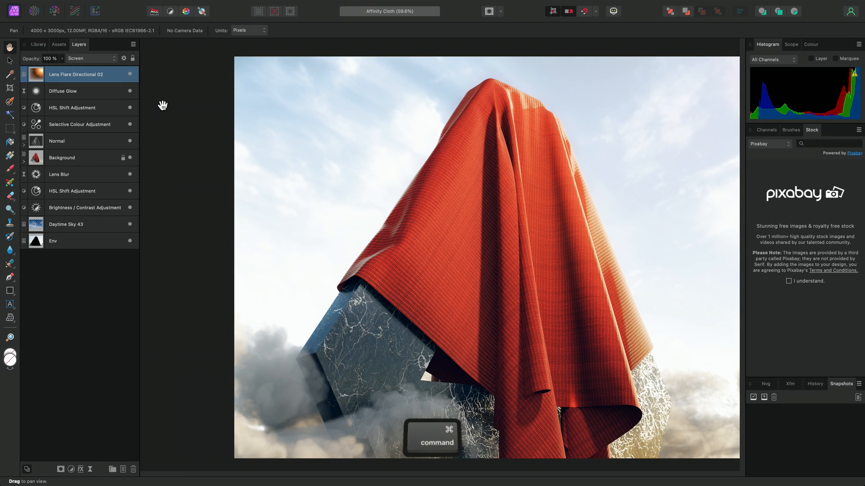
key("cmd+0")
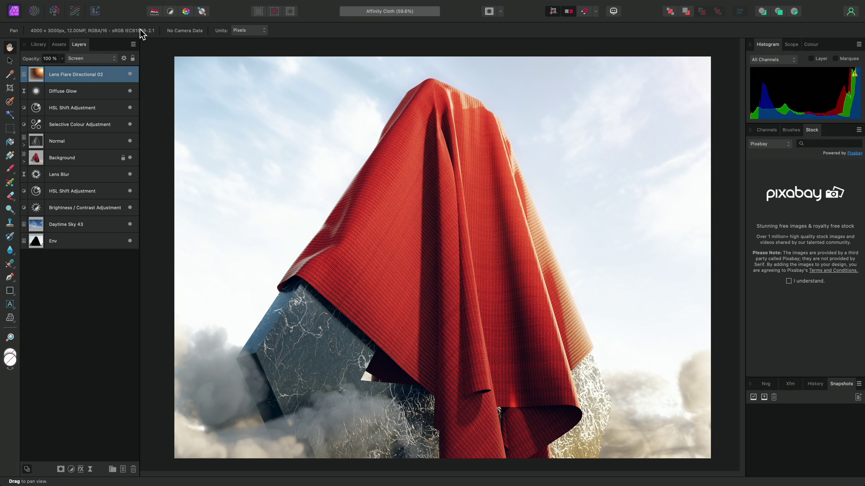
mouse_move(70, 55)
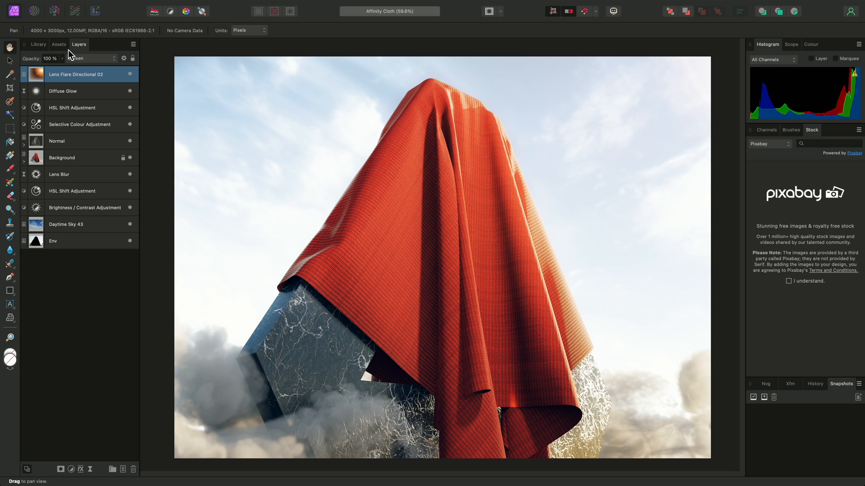
mouse_move(20, 307)
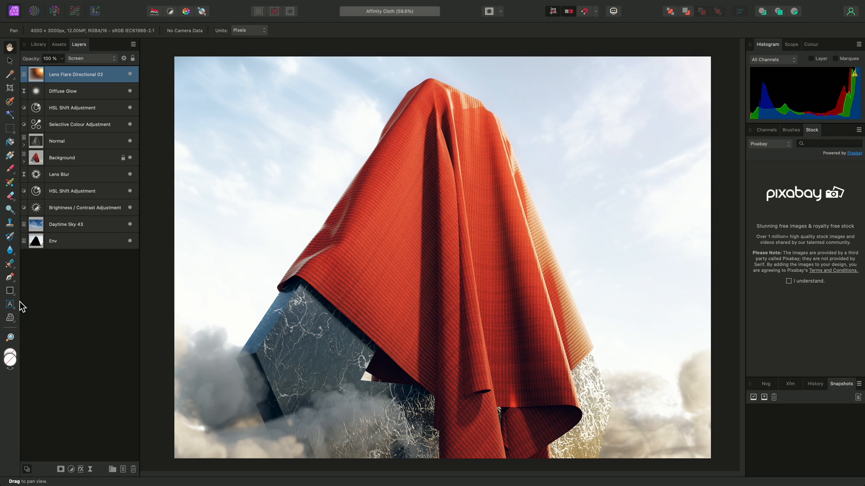
mouse_move(204, 283)
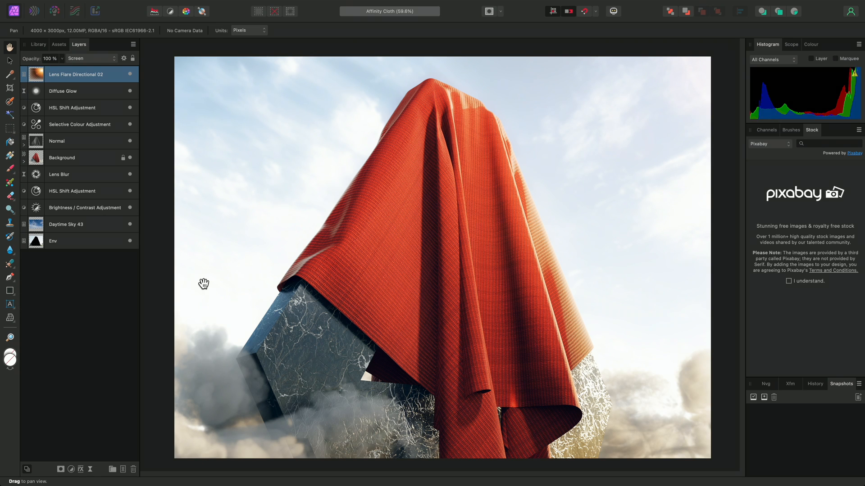
key("b")
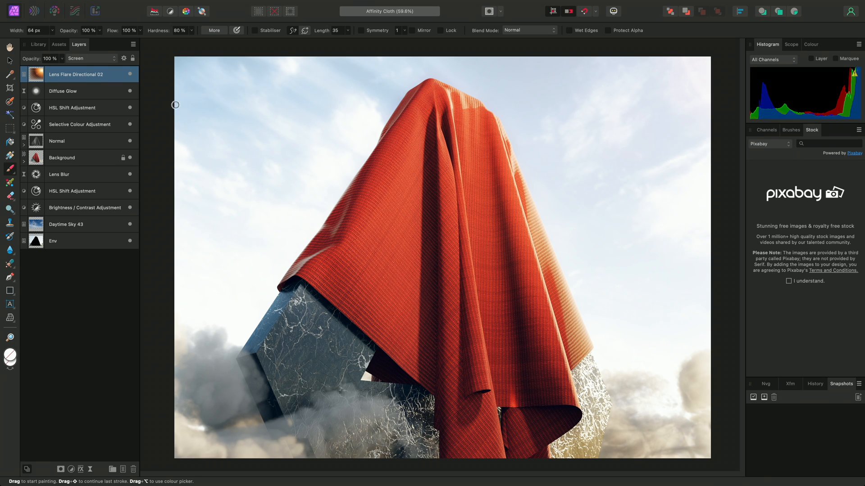
mouse_move(163, 35)
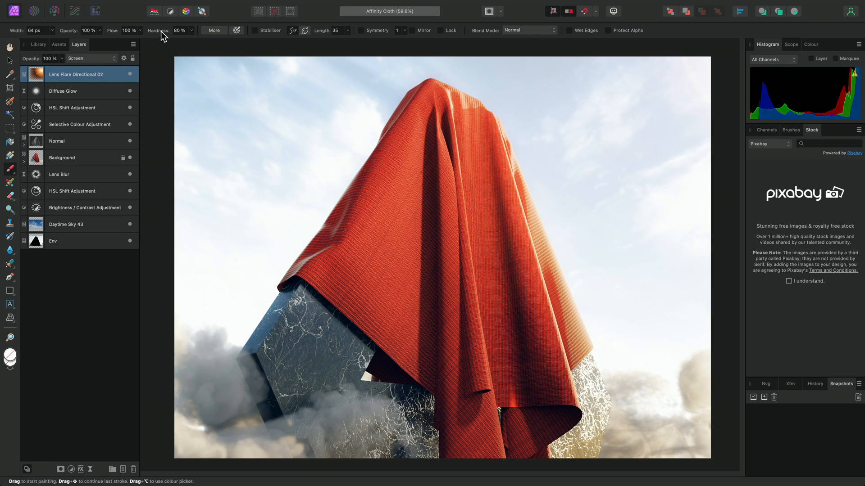
mouse_move(22, 37)
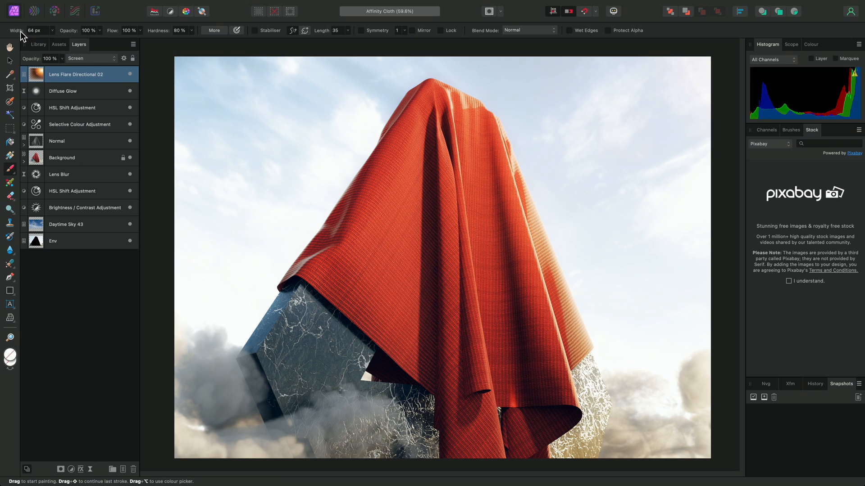
mouse_move(151, 36)
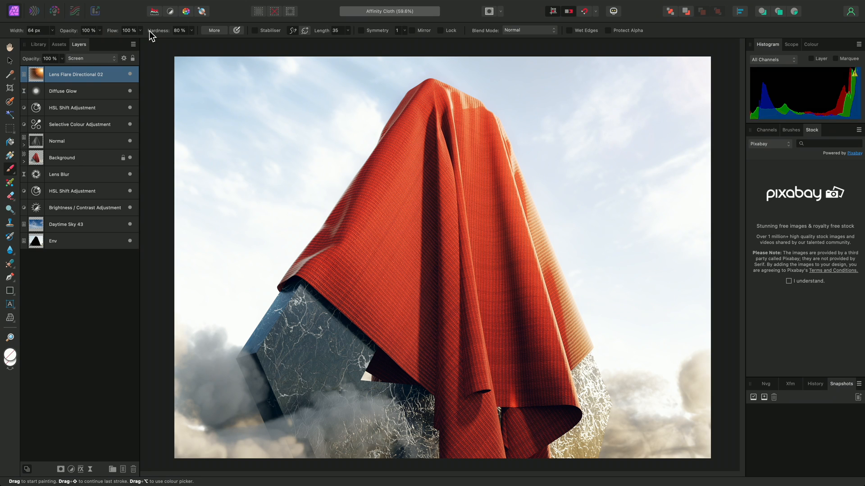
mouse_move(254, 36)
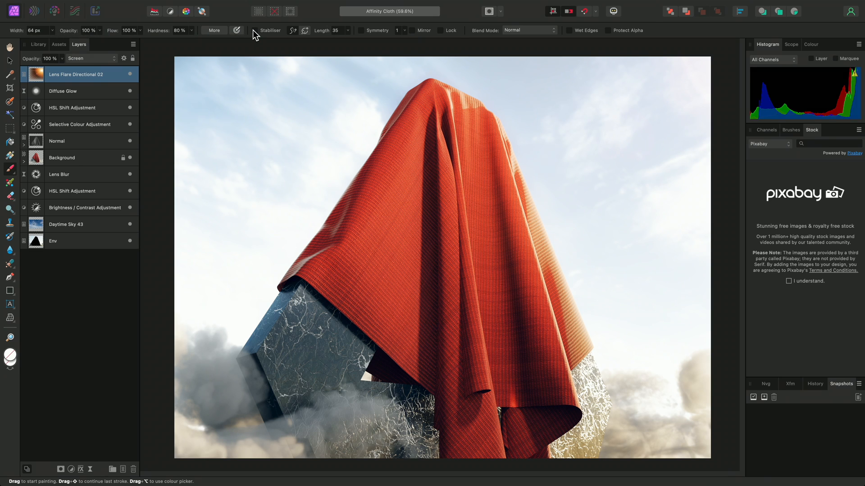
mouse_move(491, 39)
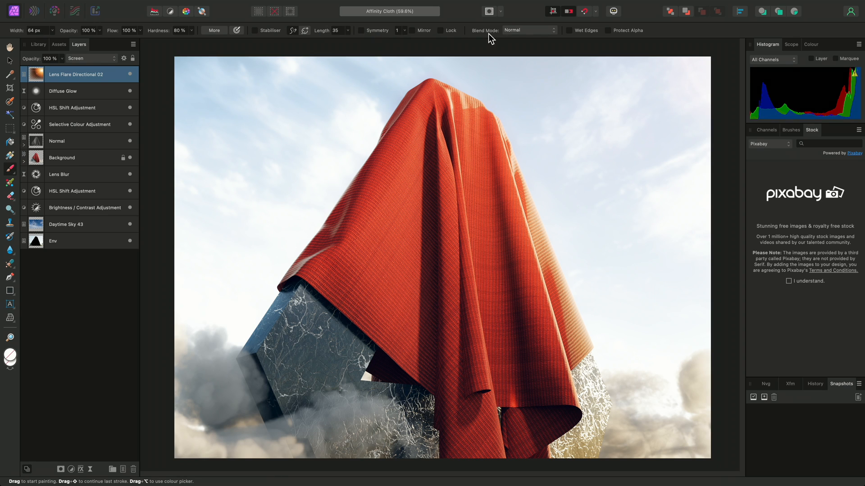
mouse_move(579, 38)
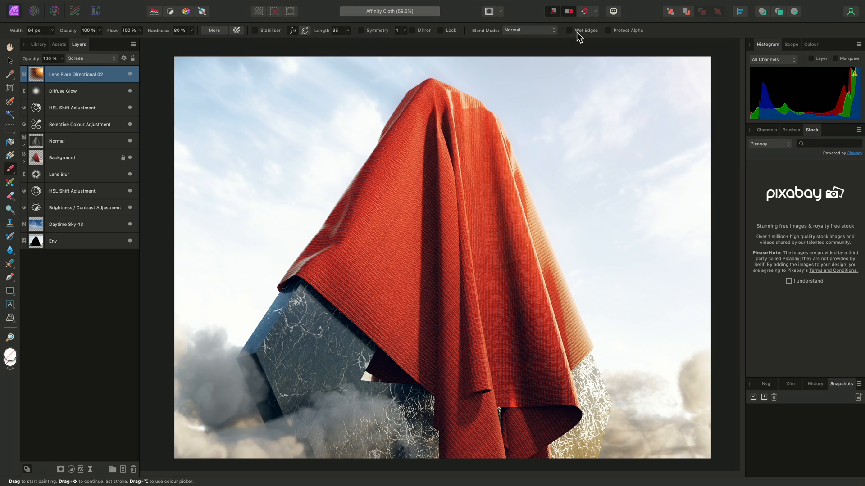
- Try the Pen, Rectangle and Flood Select tools, finishing on the View panning tool
key("p")
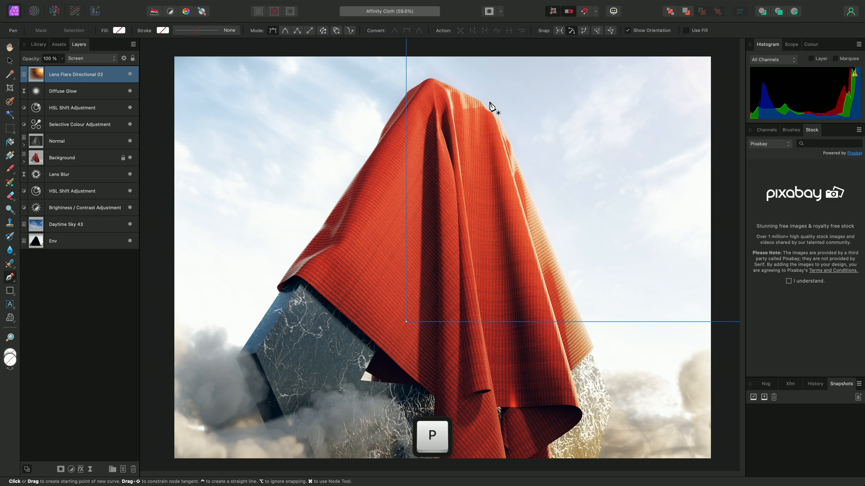
mouse_move(276, 57)
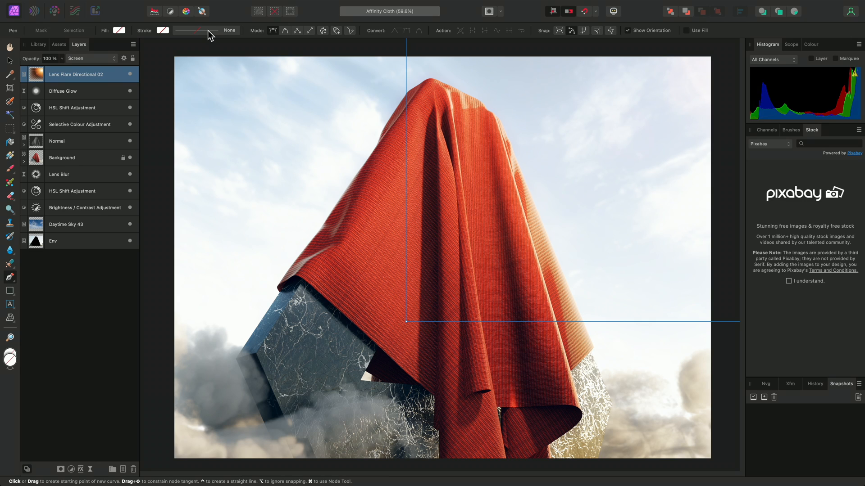
mouse_move(275, 36)
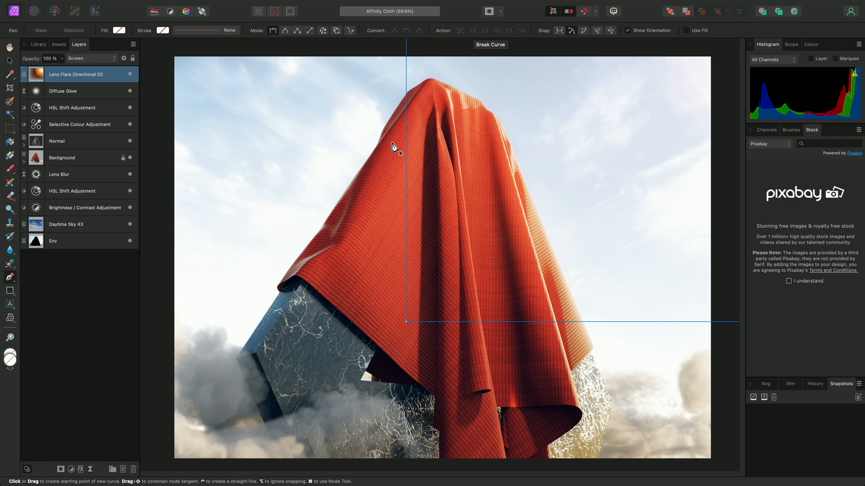
mouse_move(220, 383)
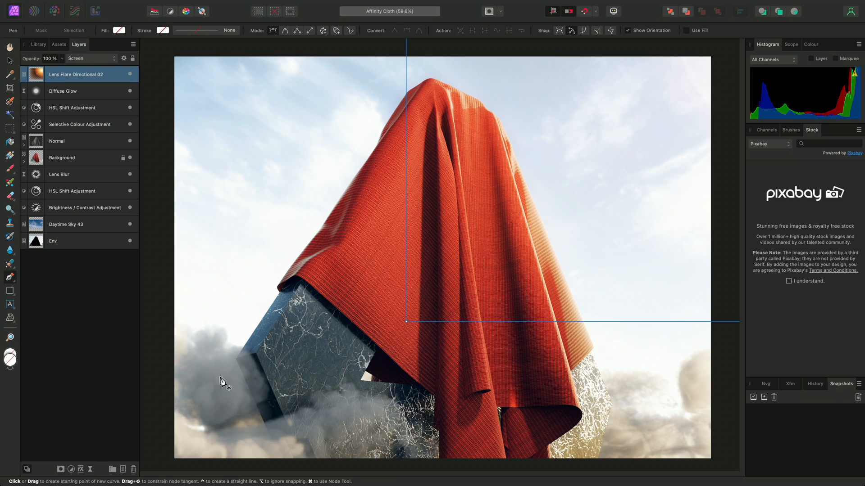
mouse_move(189, 454)
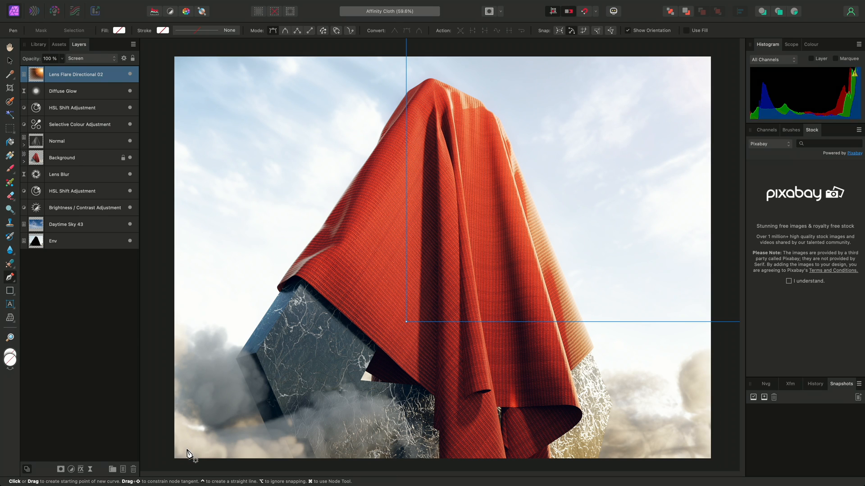
mouse_move(135, 483)
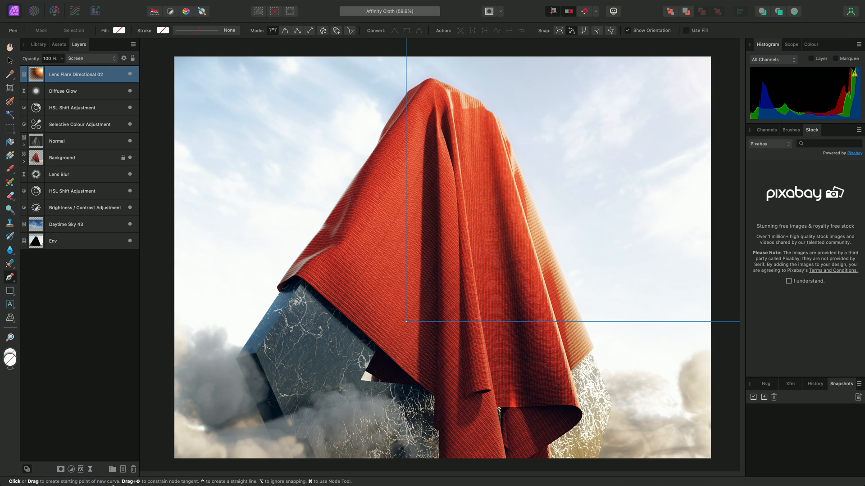
mouse_move(184, 430)
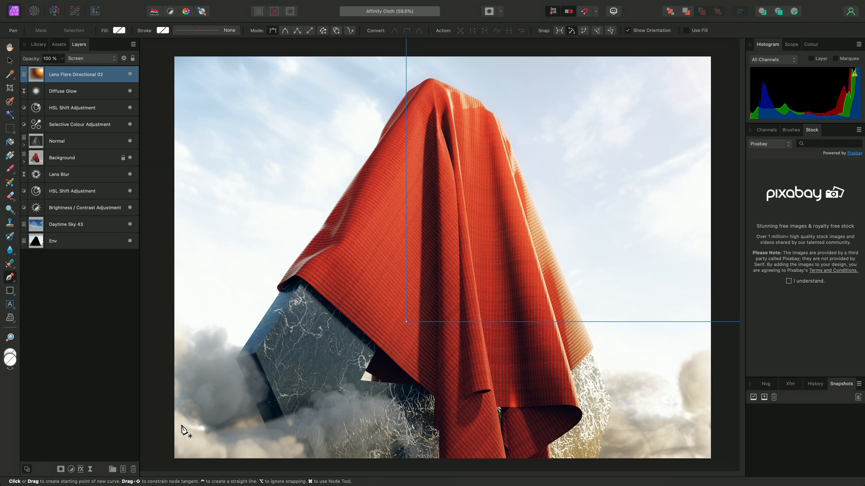
left_click(9, 291)
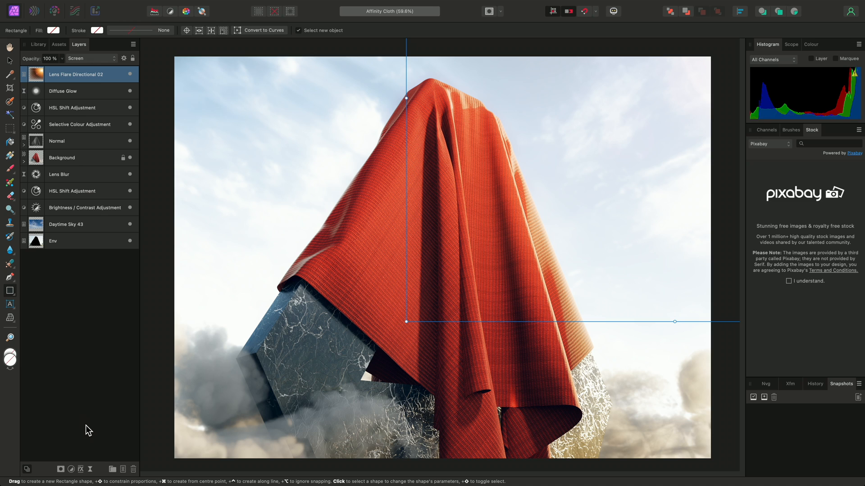
mouse_move(156, 442)
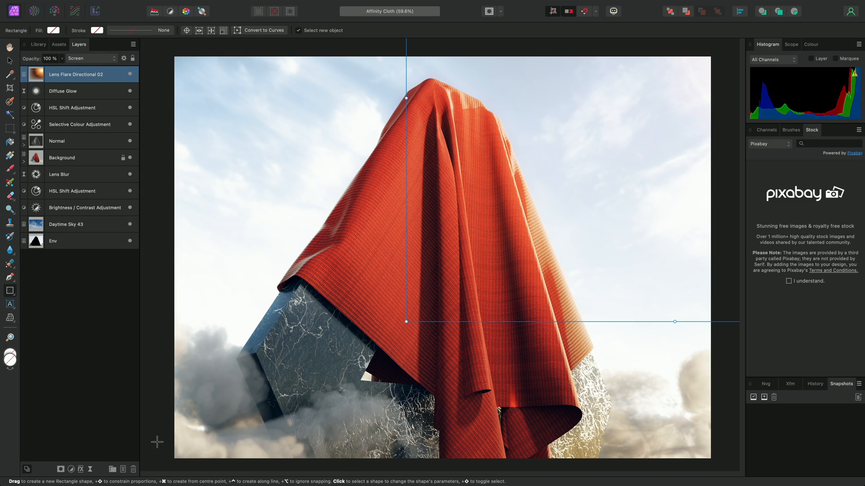
left_click(9, 114)
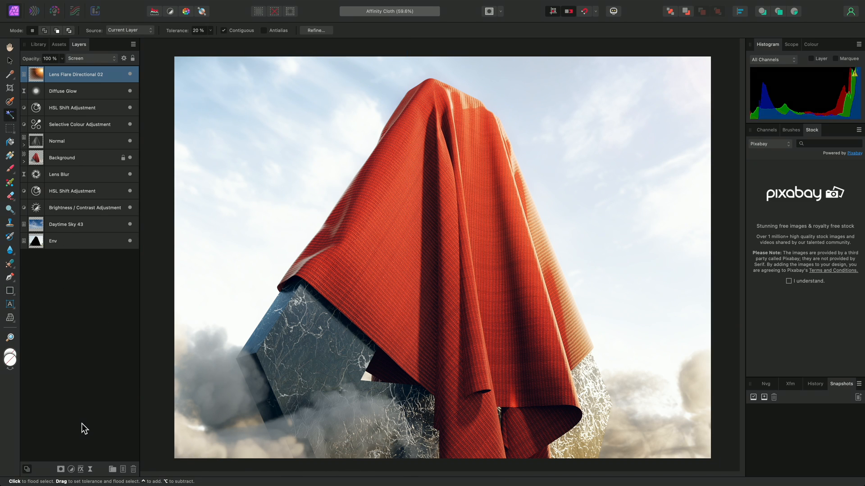
mouse_move(189, 481)
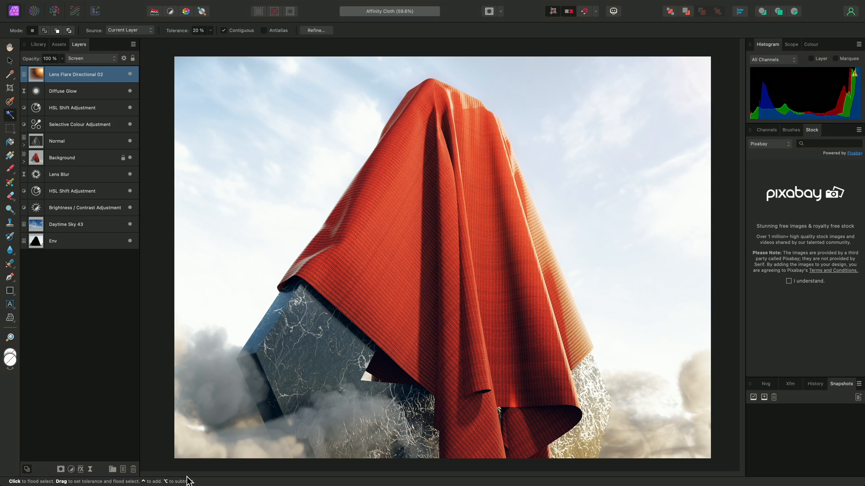
key("h")
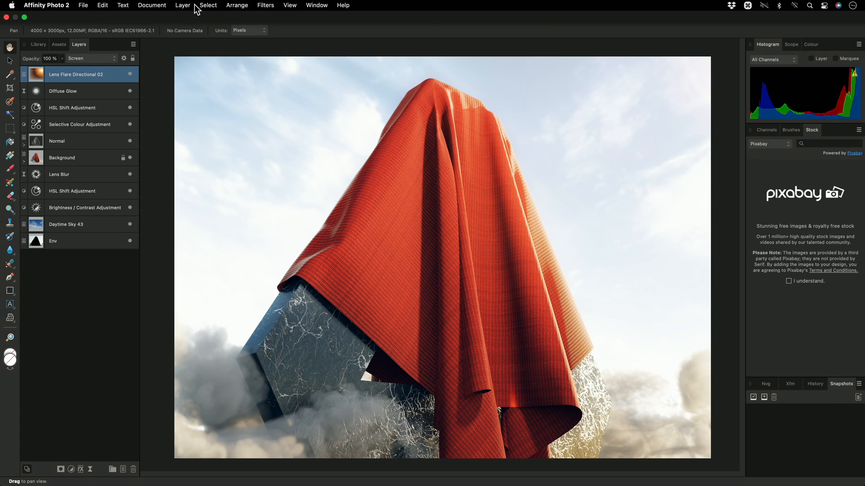
mouse_move(93, 8)
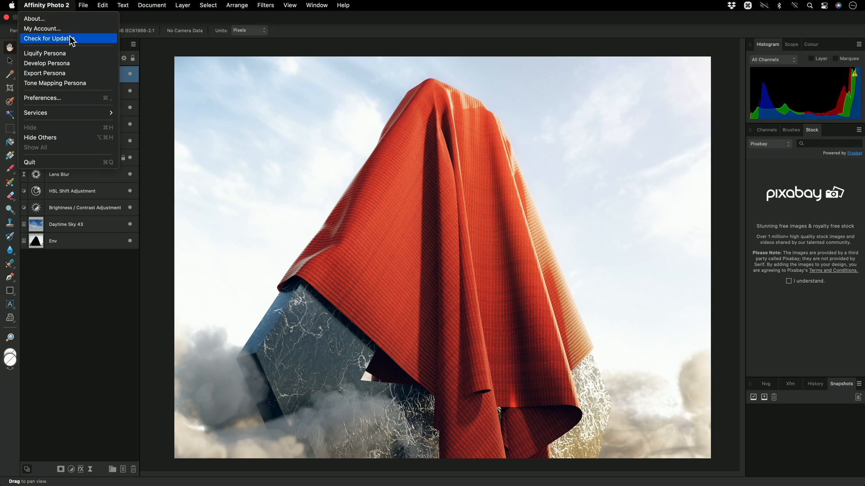
mouse_move(75, 97)
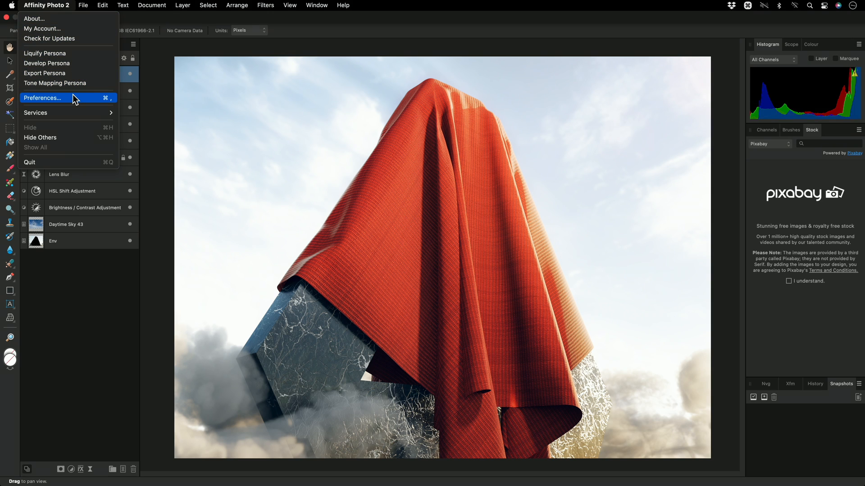
mouse_move(63, 63)
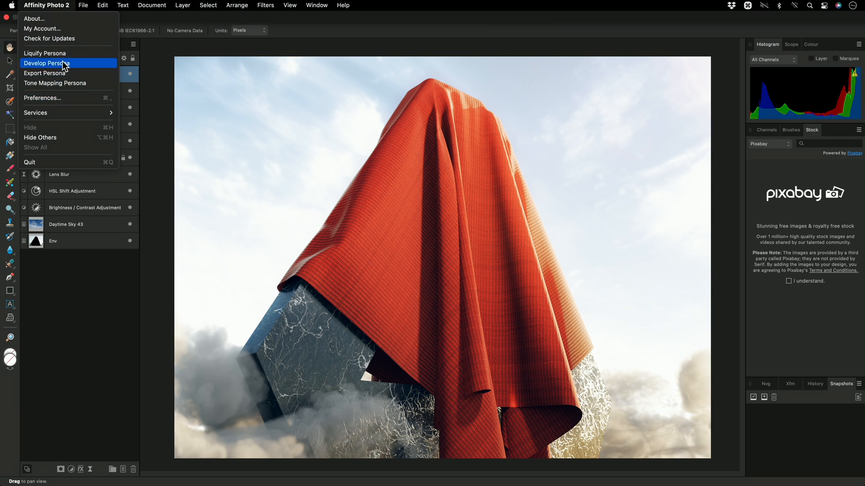
- Browse the Edit menu, then the Document menu with its resize, rotate and flatten commands
left_click(102, 6)
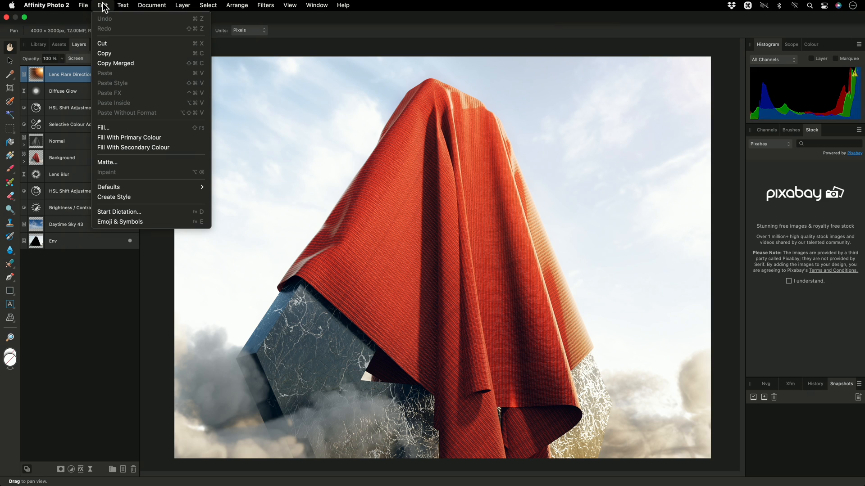
left_click(151, 5)
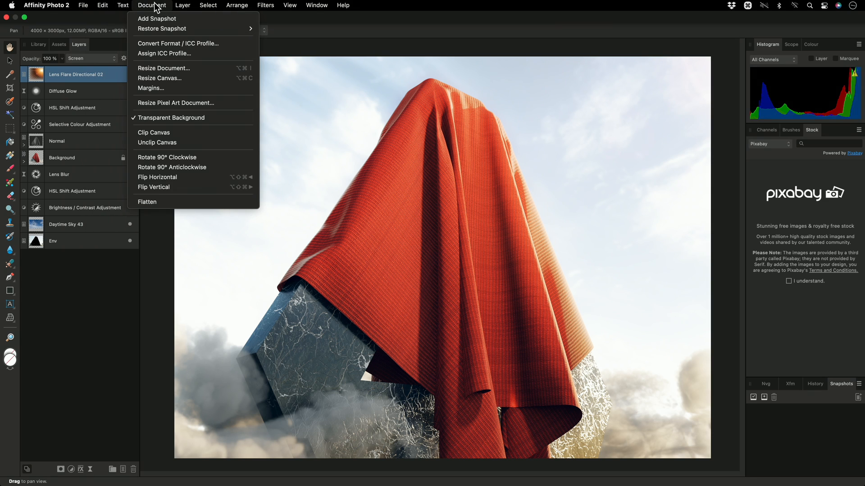
mouse_move(191, 68)
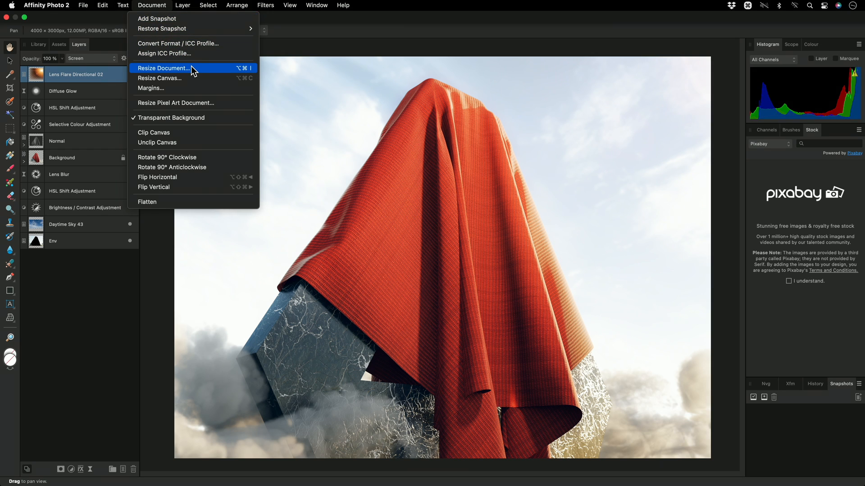
mouse_move(220, 47)
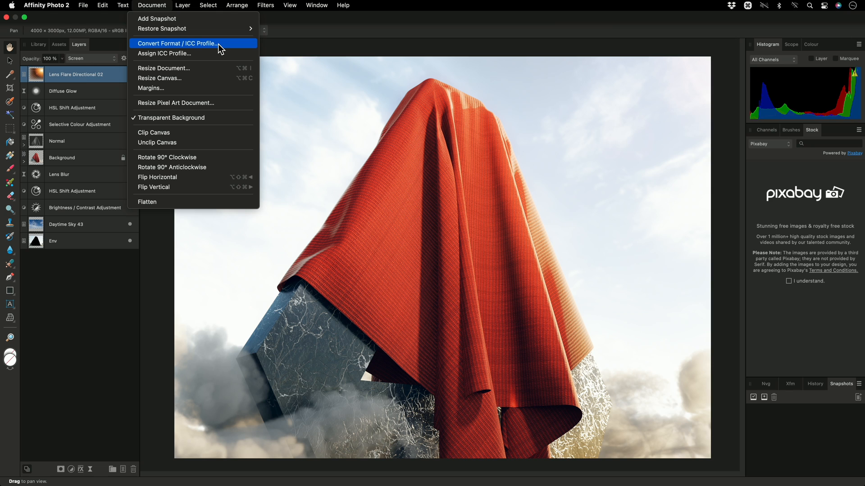
mouse_move(218, 202)
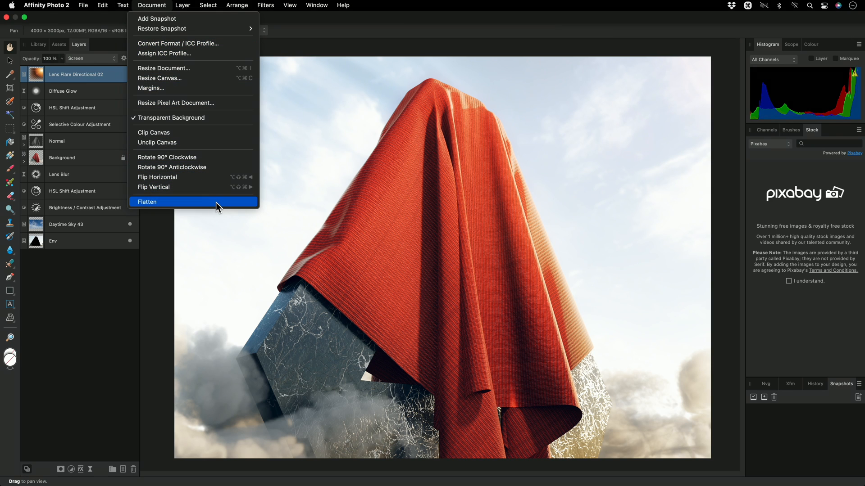
- Show the Layer menu's New Live Filter Layer list with its Sharpen, Blur and Distort filters
left_click(182, 5)
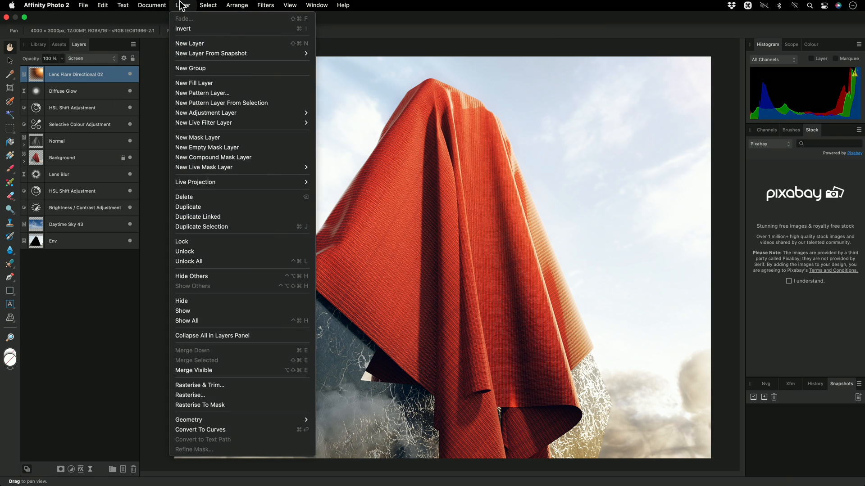
mouse_move(256, 103)
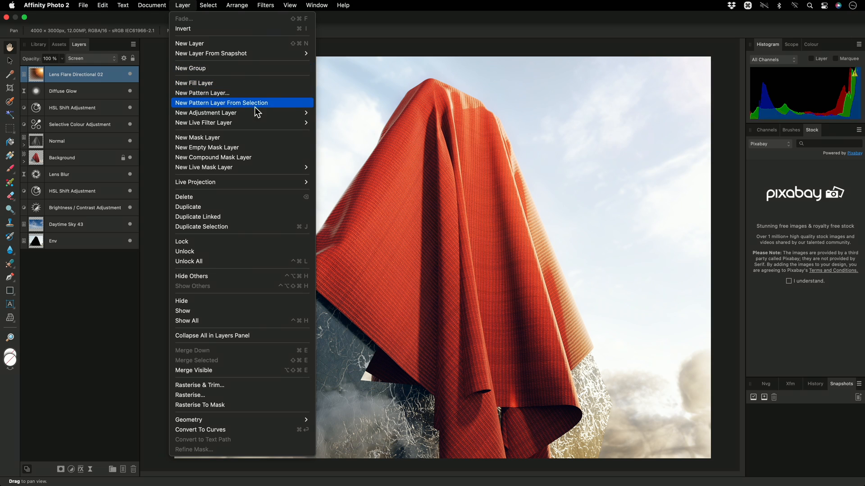
mouse_move(206, 112)
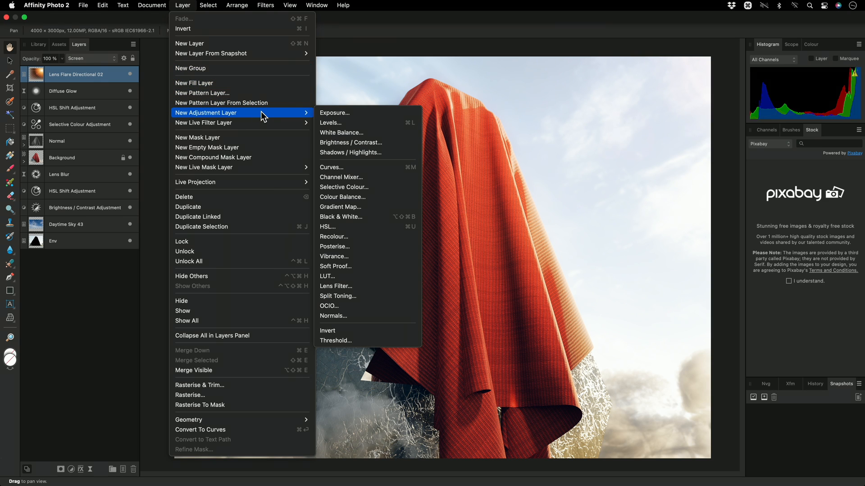
mouse_move(242, 123)
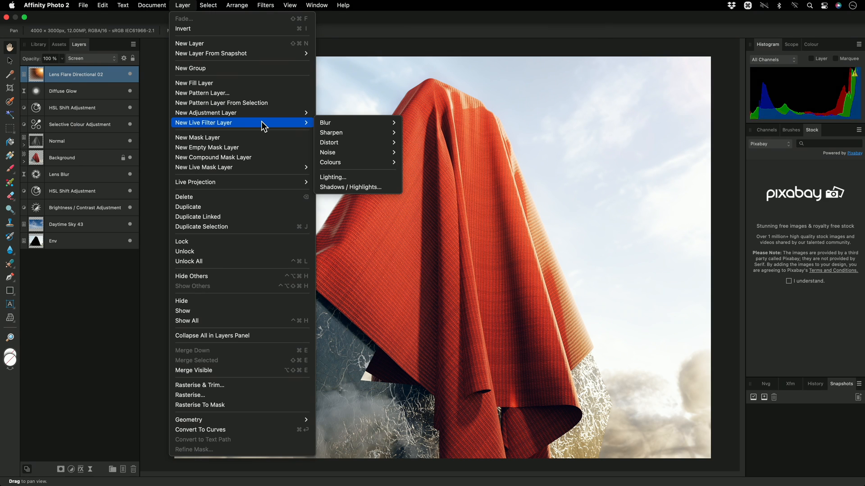
mouse_move(331, 132)
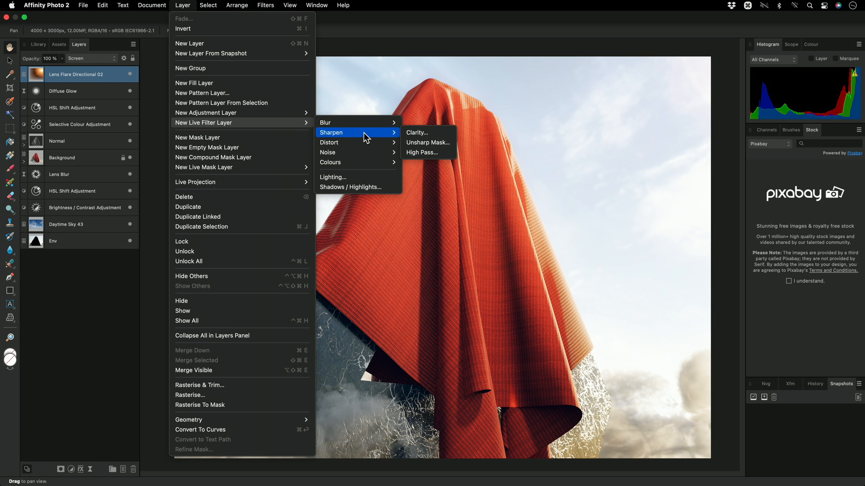
mouse_move(325, 122)
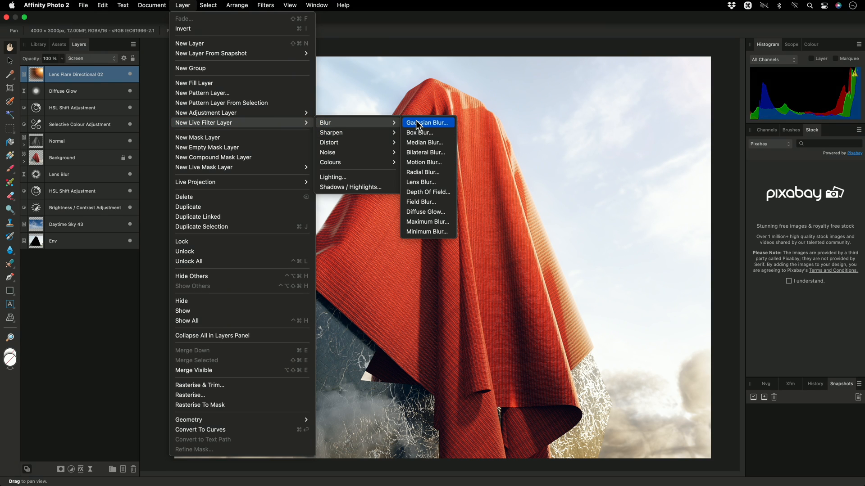
mouse_move(342, 143)
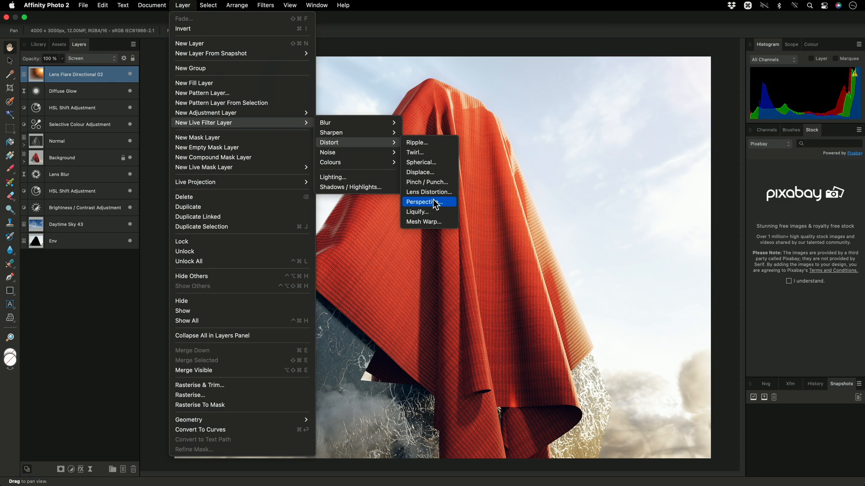
- Browse the Filters, Select and Arrange command lists, revisit Select, then move on to View
left_click(265, 5)
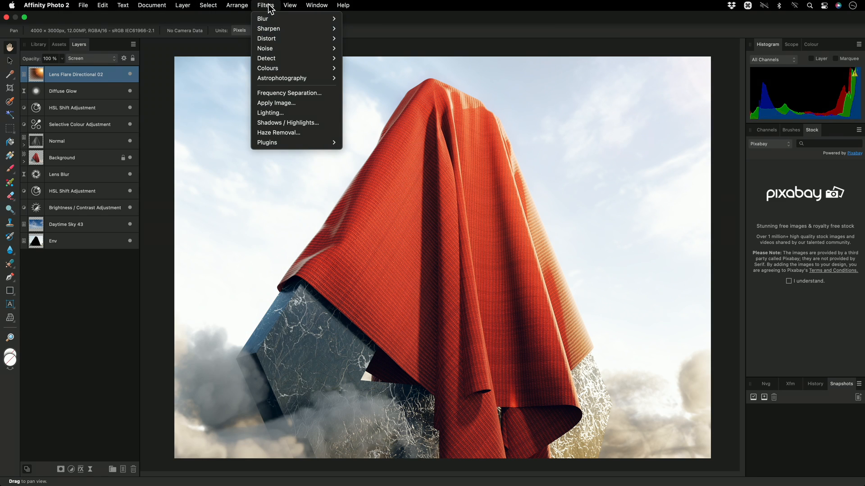
left_click(208, 5)
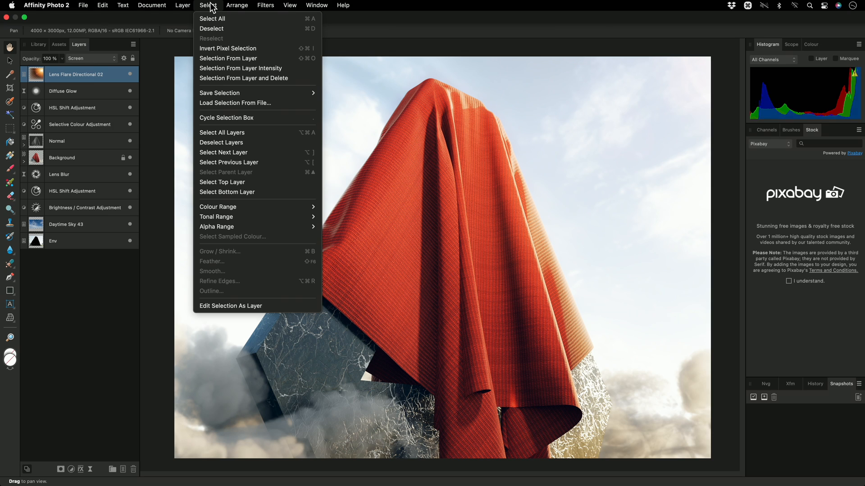
mouse_move(218, 9)
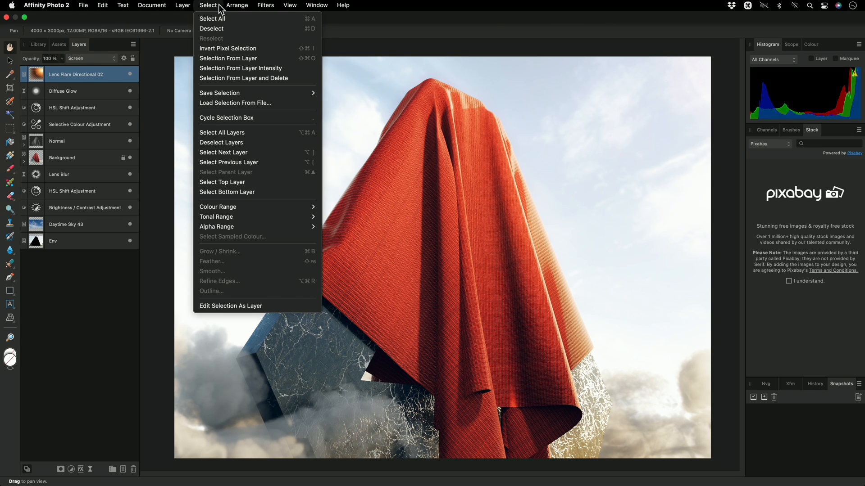
left_click(237, 6)
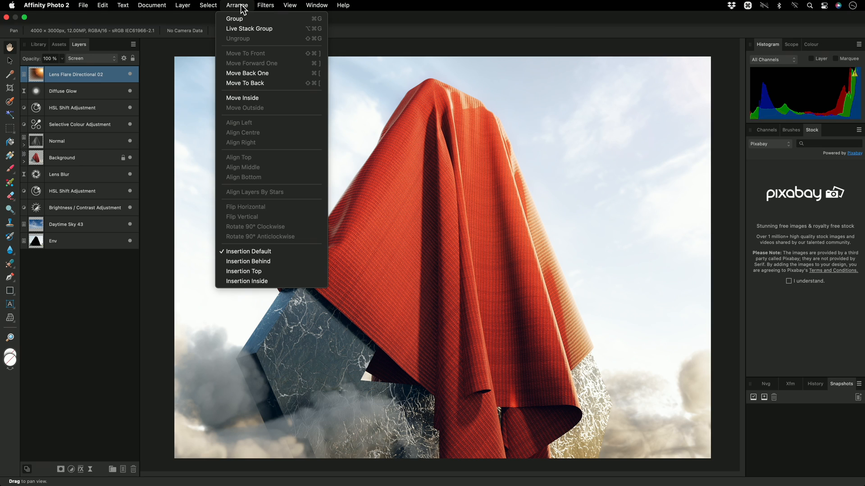
mouse_move(276, 65)
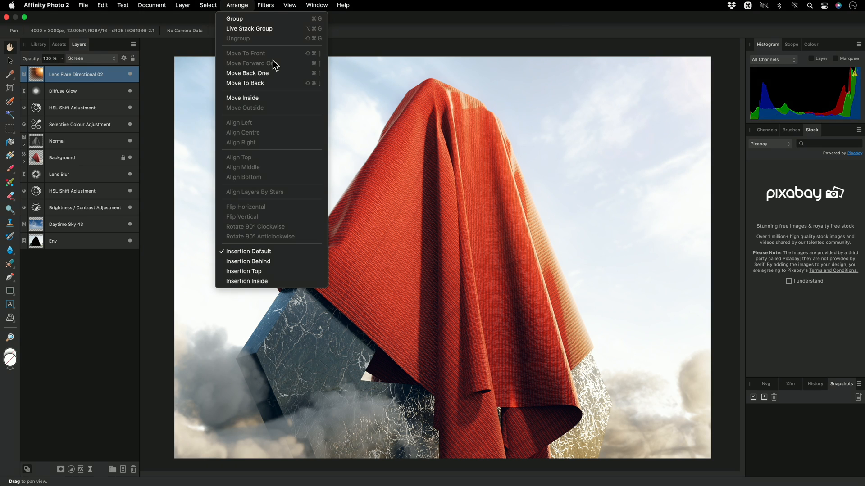
left_click(208, 5)
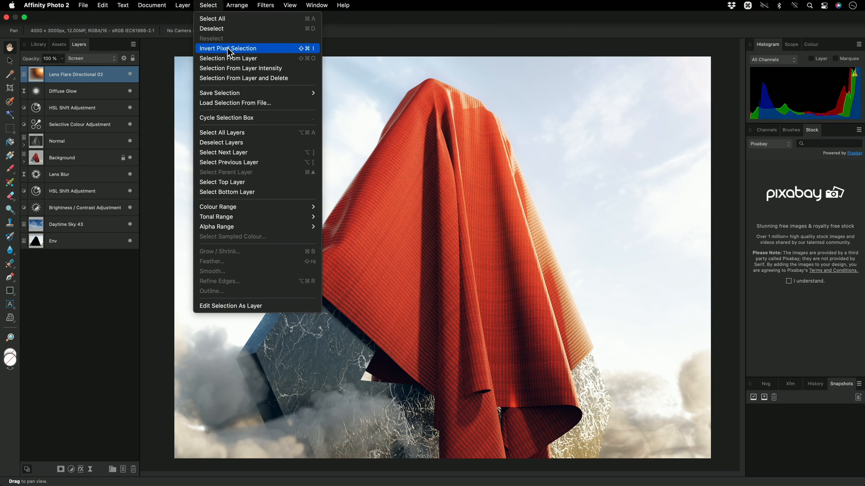
mouse_move(262, 58)
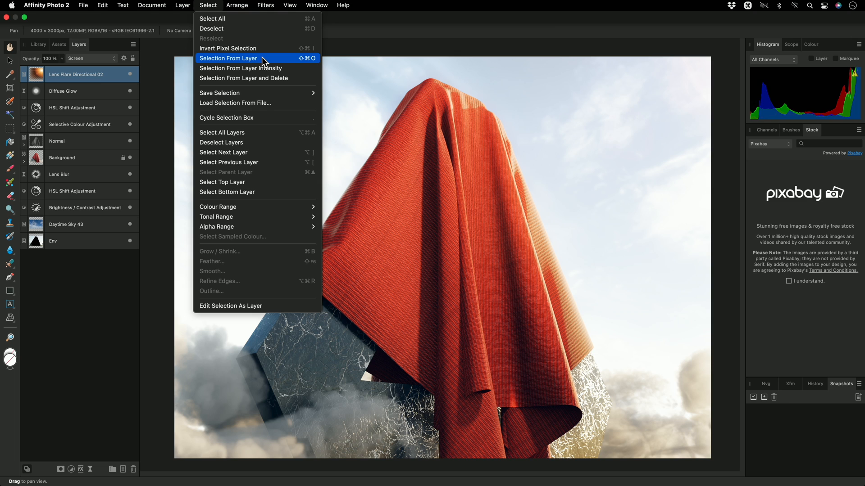
left_click(289, 6)
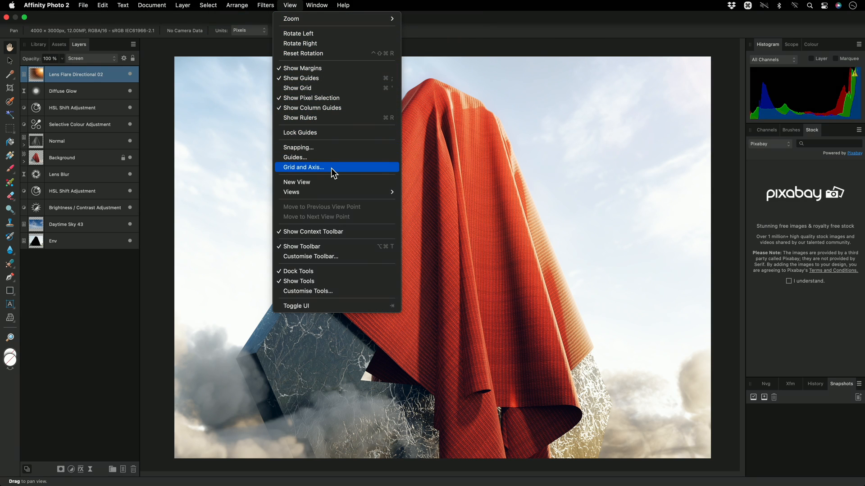
mouse_move(325, 156)
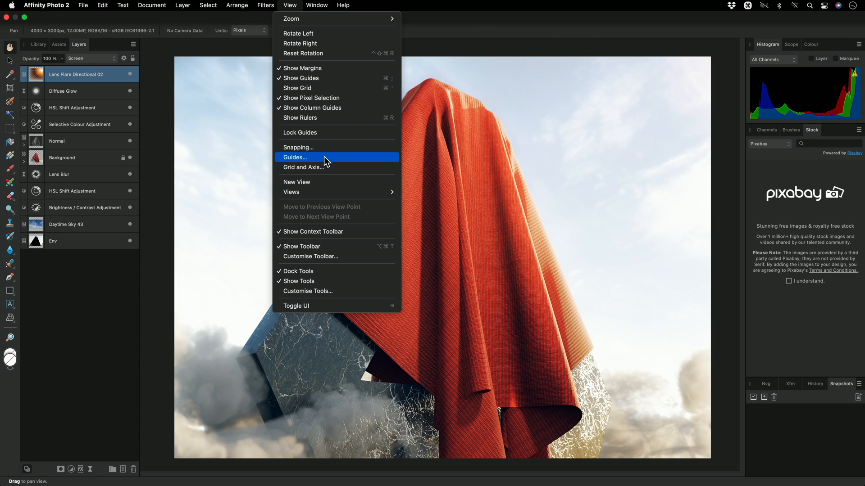
mouse_move(330, 232)
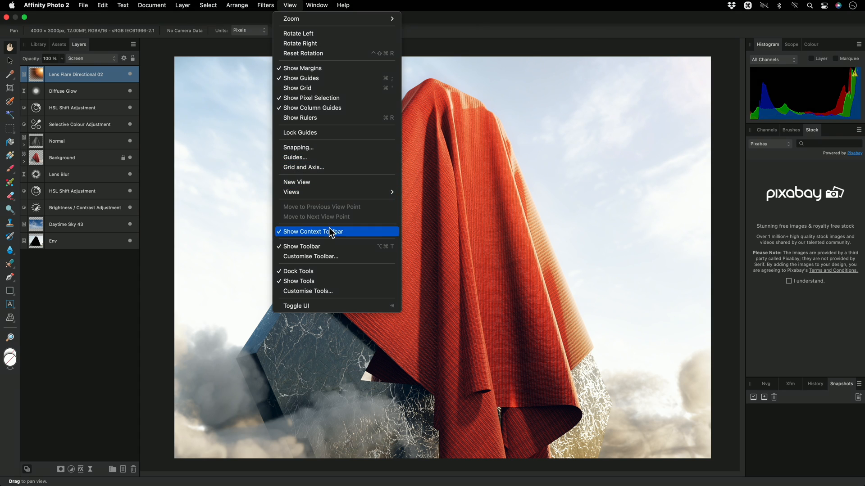
mouse_move(408, 176)
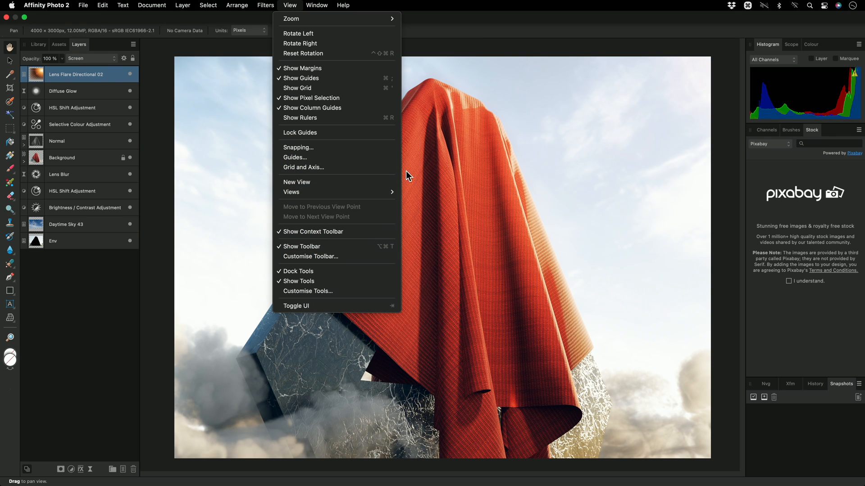
mouse_move(429, 154)
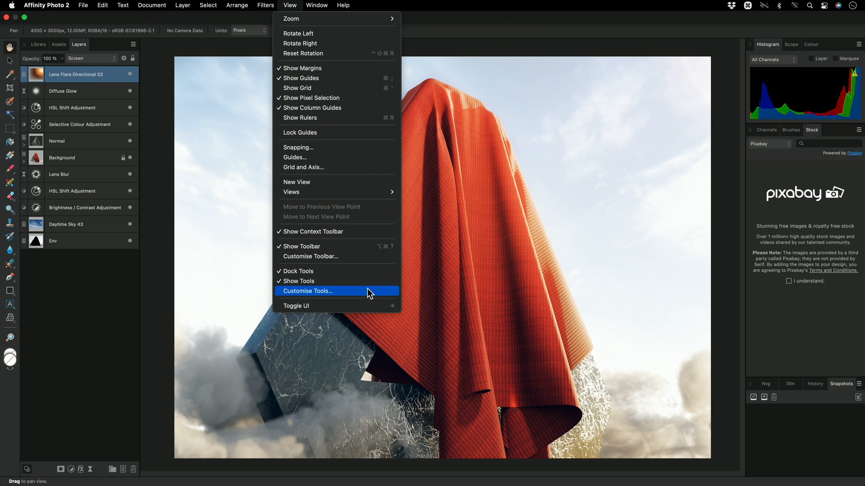
mouse_move(36, 282)
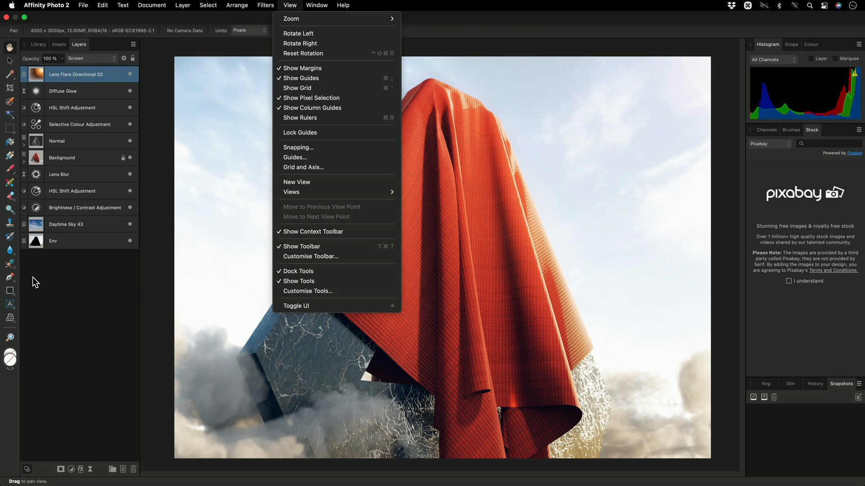
mouse_move(303, 29)
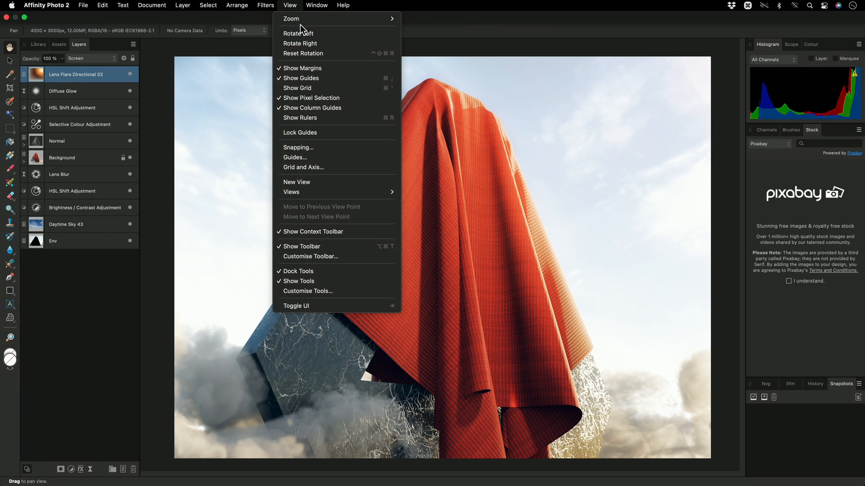
- After reviewing the View options, bring up the Window list of studio panels
left_click(316, 5)
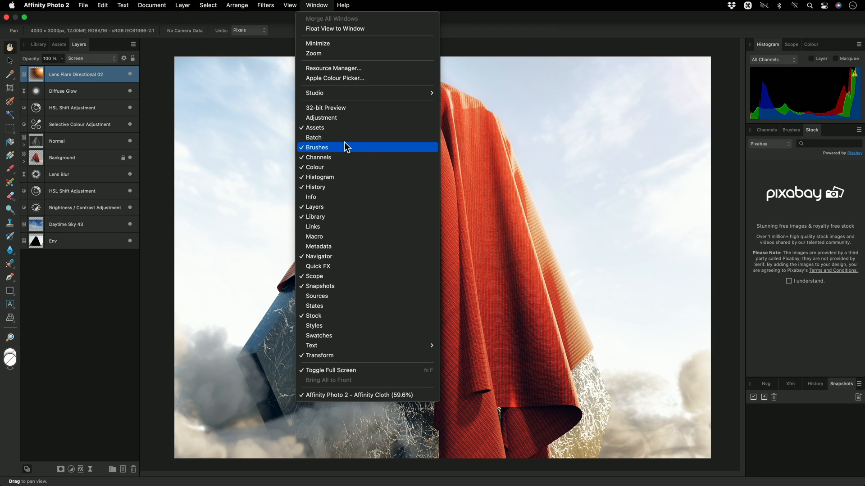
mouse_move(373, 68)
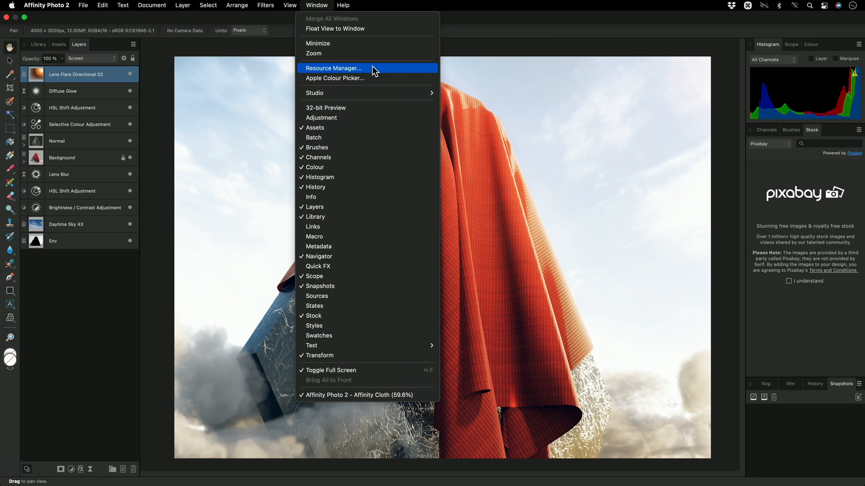
- Review the four embedded images in the Resource Manager and dismiss it
left_click(333, 68)
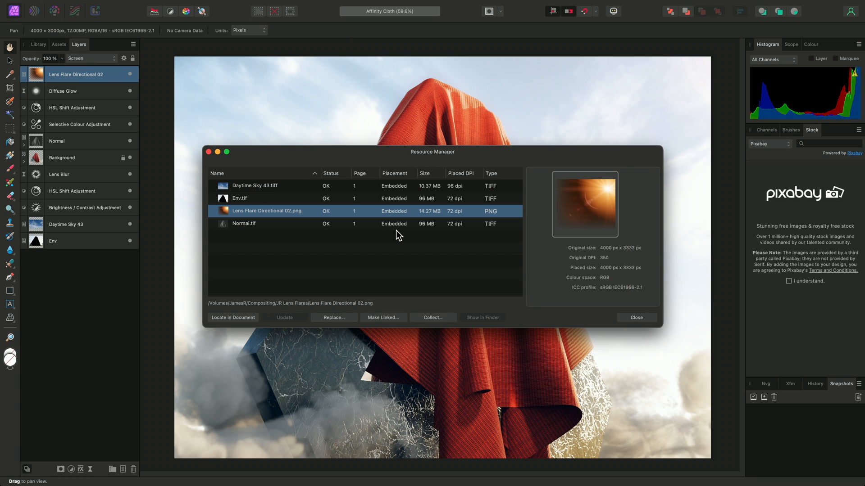
left_click(636, 318)
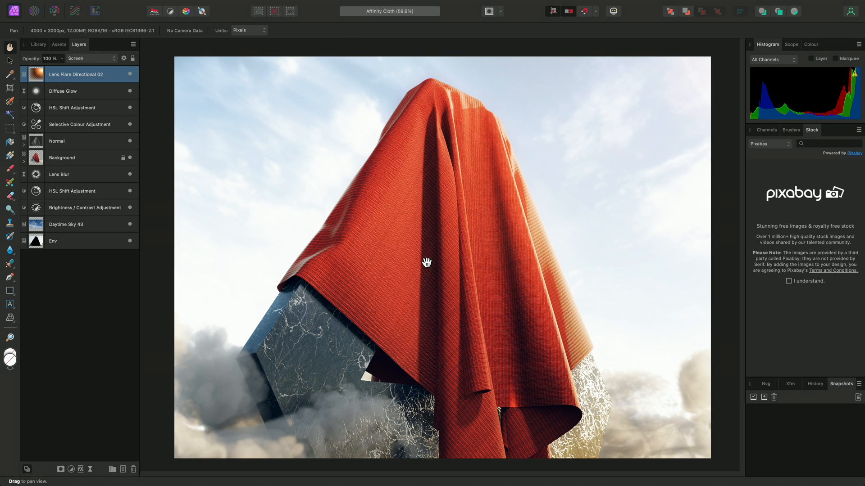
- Hide all panels with Tab, fit the image to the window, then restore the interface
key("tab")
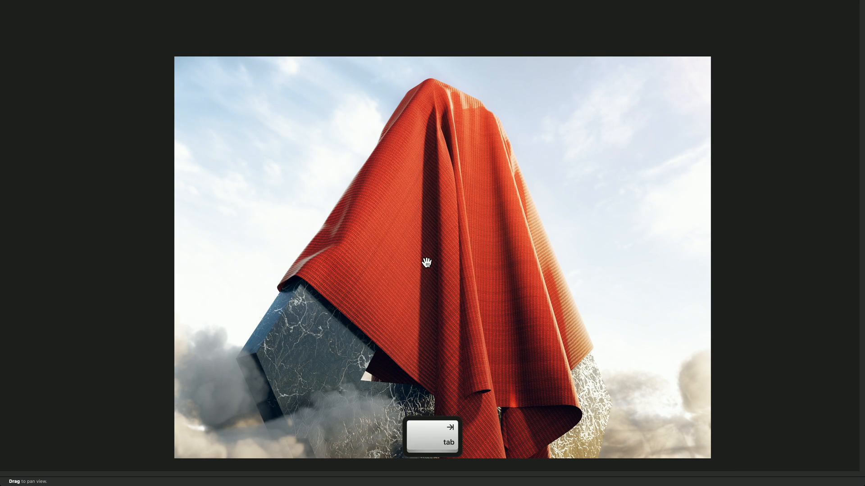
key("cmd+0")
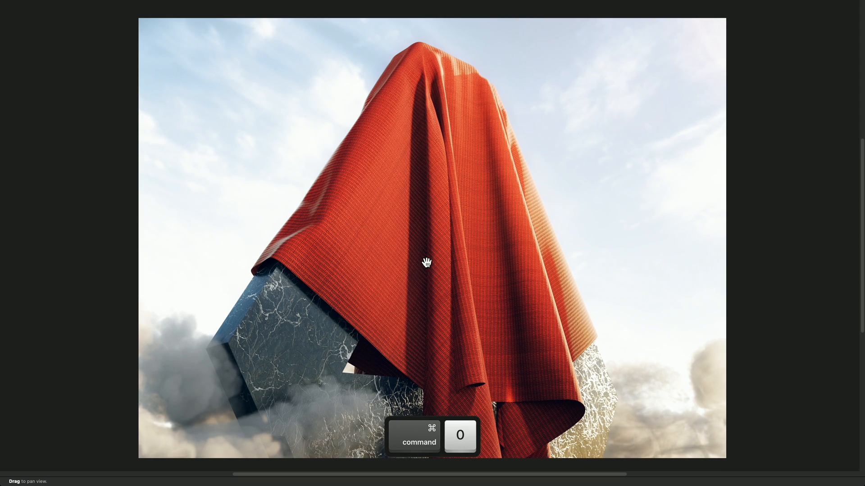
key("tab")
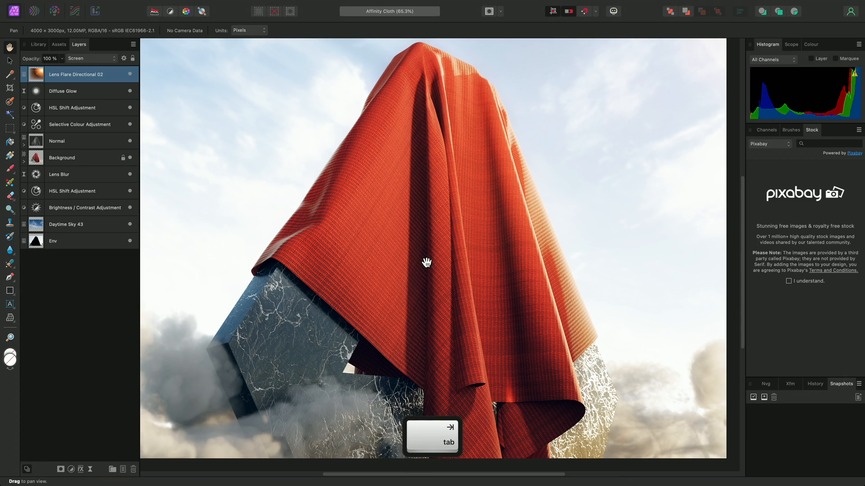
key("tab")
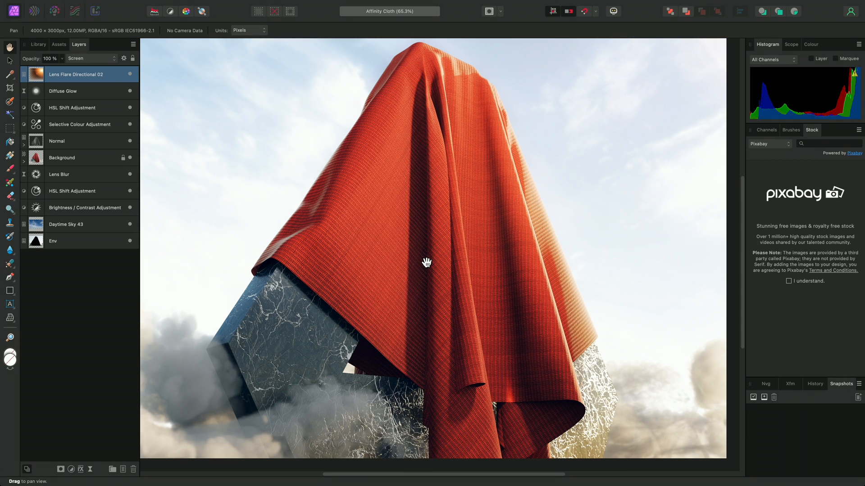